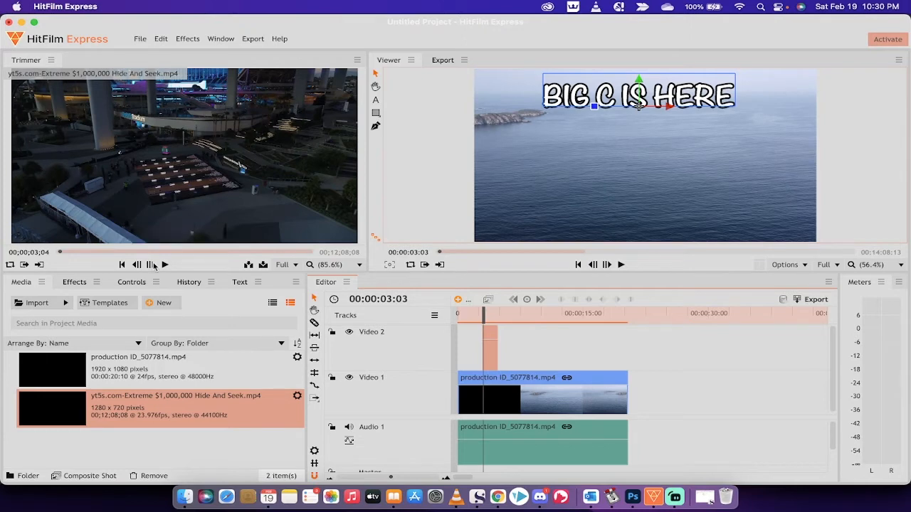
mouse_move(165, 265)
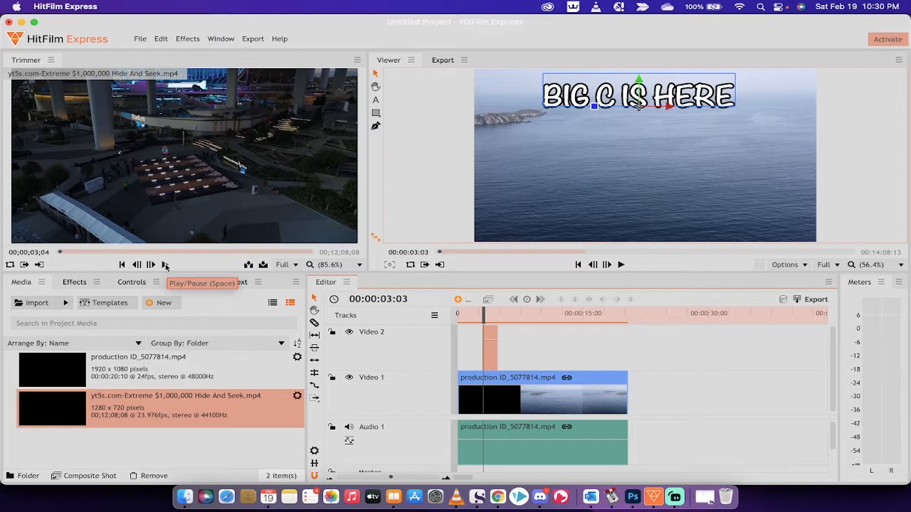
mouse_move(522, 170)
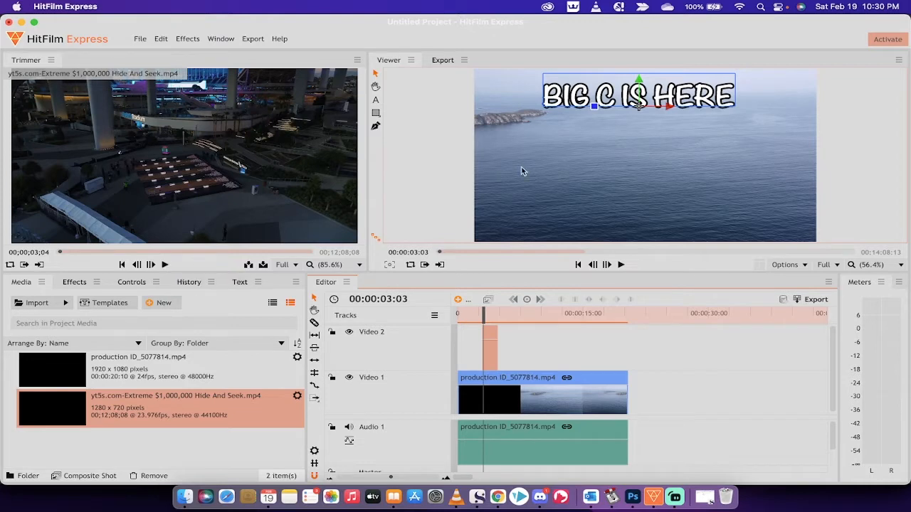
mouse_move(166, 265)
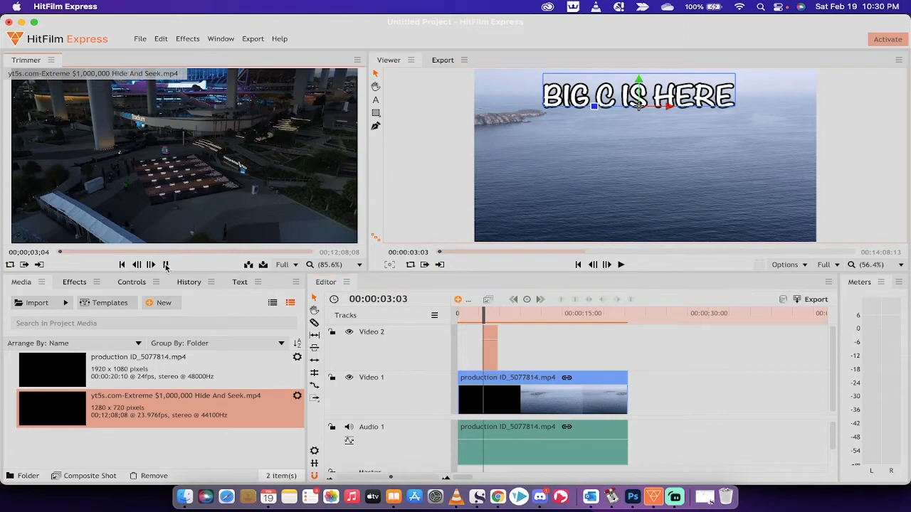
- Play the reference clip and step to the frame where its title appears
click(151, 265)
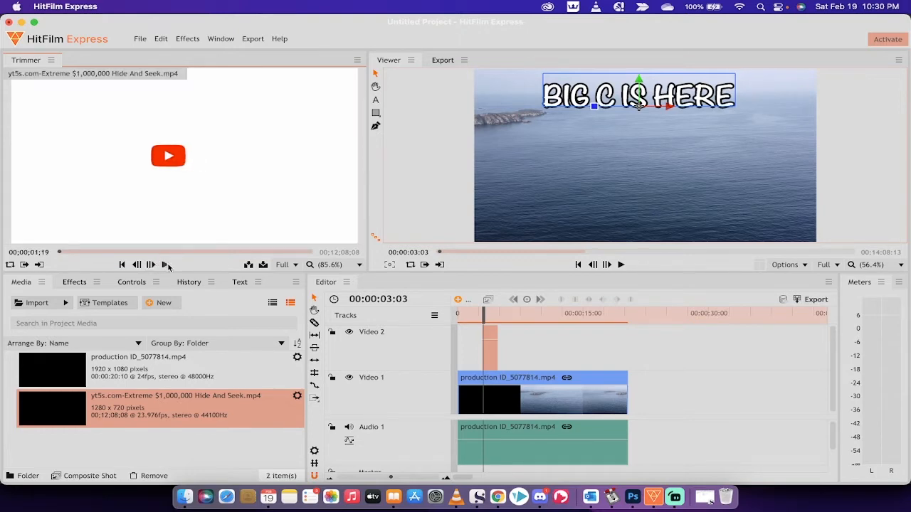
click(150, 265)
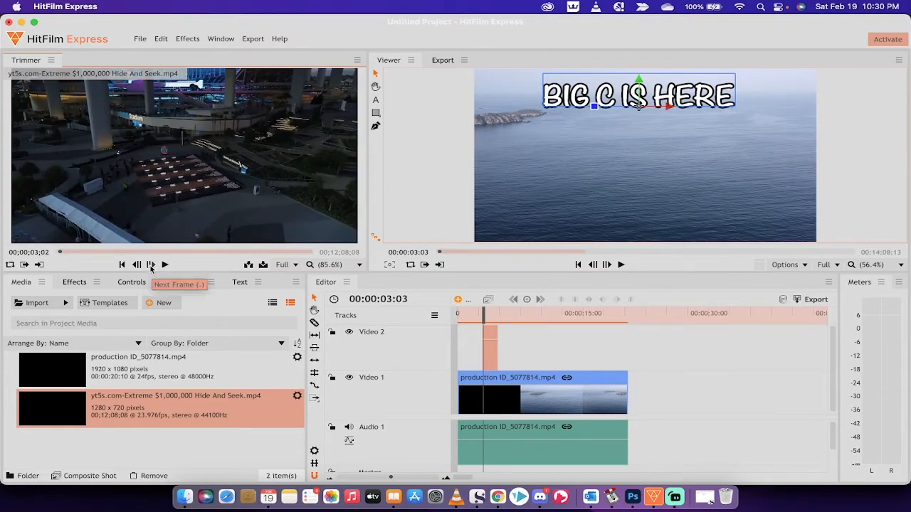
click(150, 265)
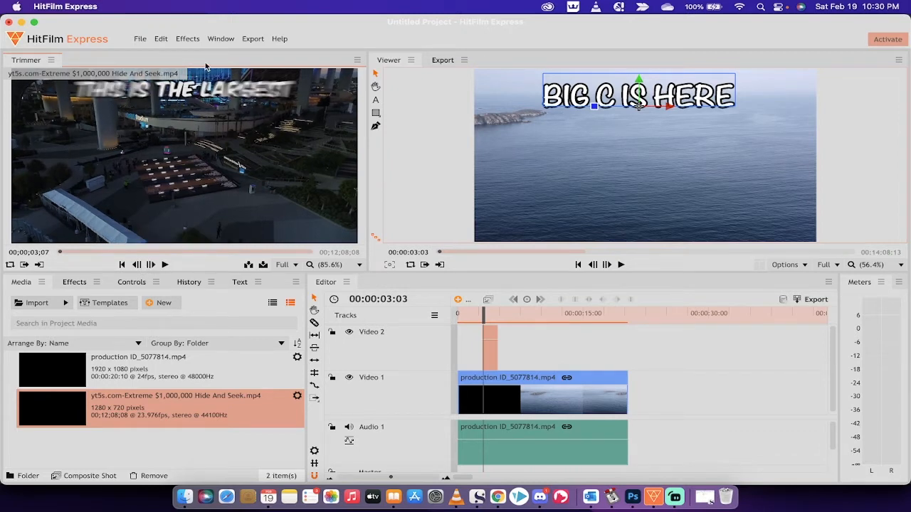
mouse_move(179, 177)
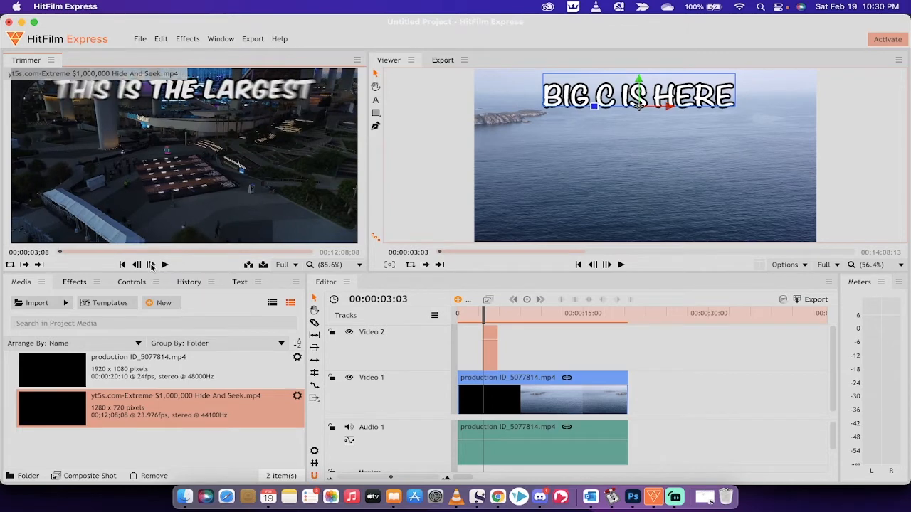
mouse_move(179, 210)
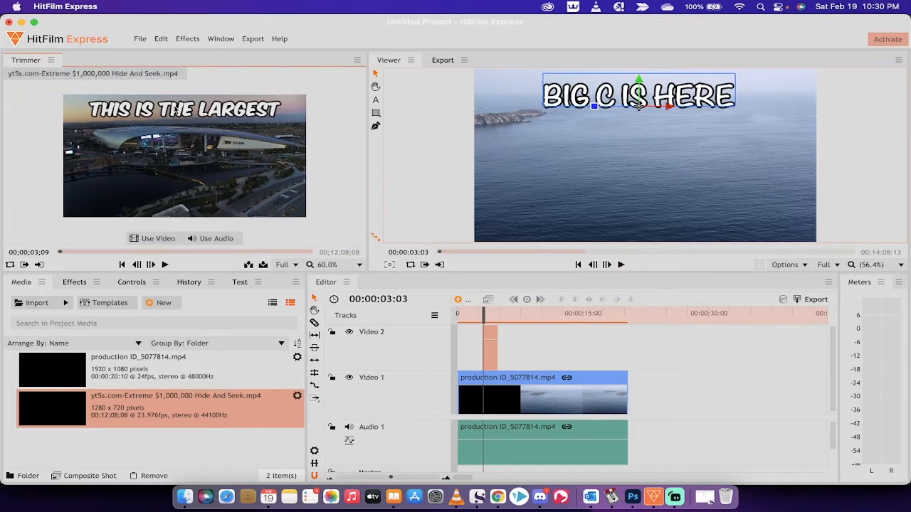
- View the clip at 100%, then Scale to Fit, and step to the full THIS IS THE LARGEST title
click(327, 265)
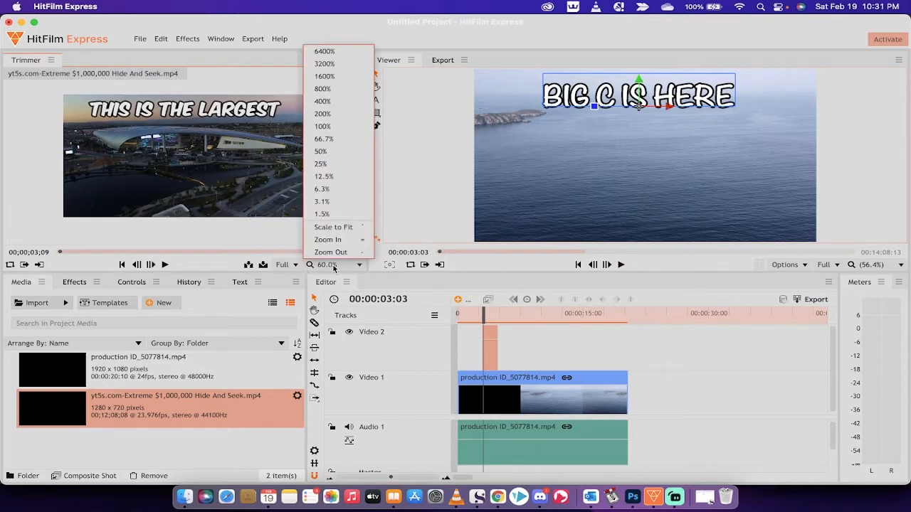
mouse_move(321, 125)
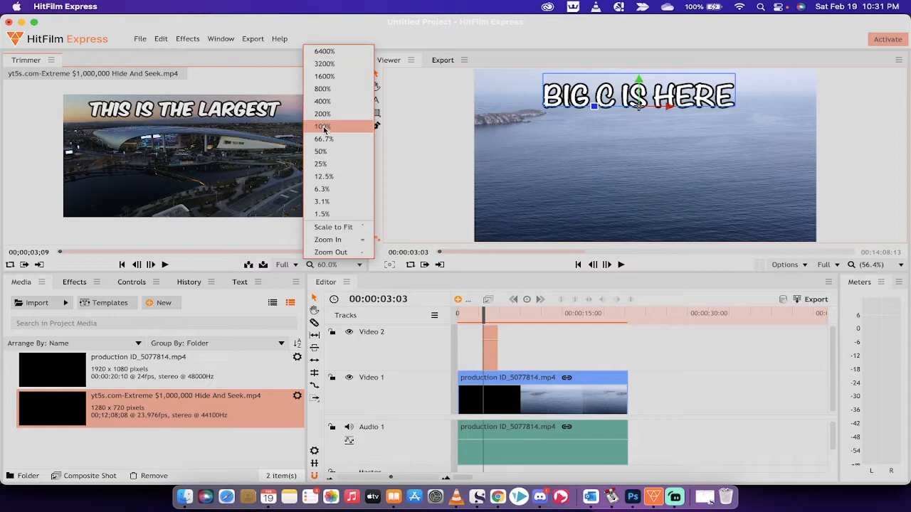
click(320, 125)
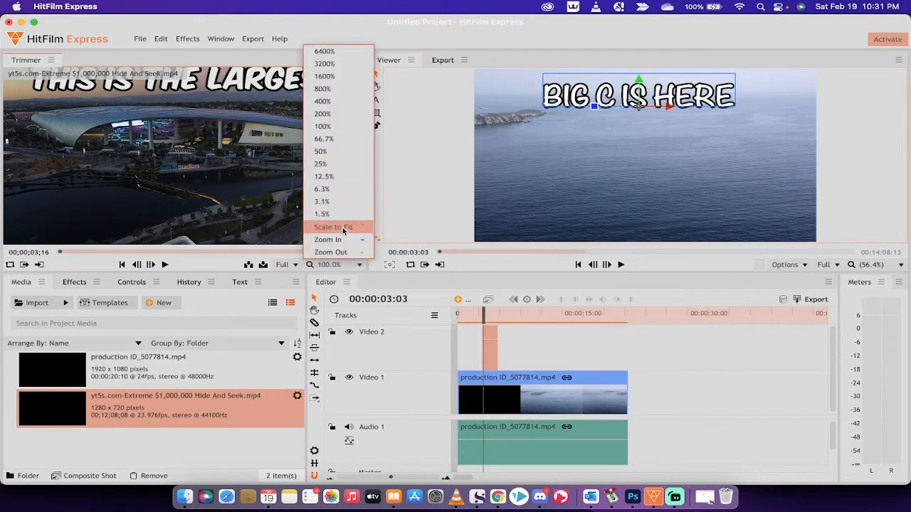
click(333, 226)
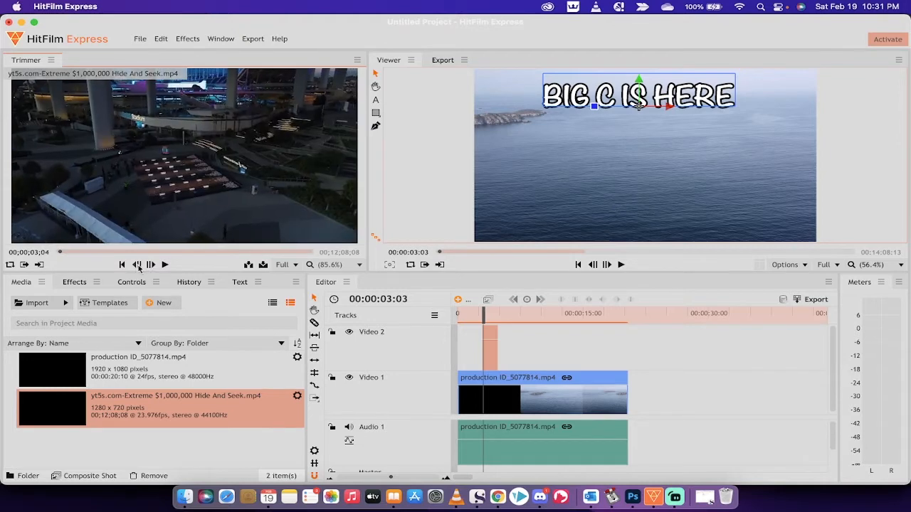
mouse_move(151, 265)
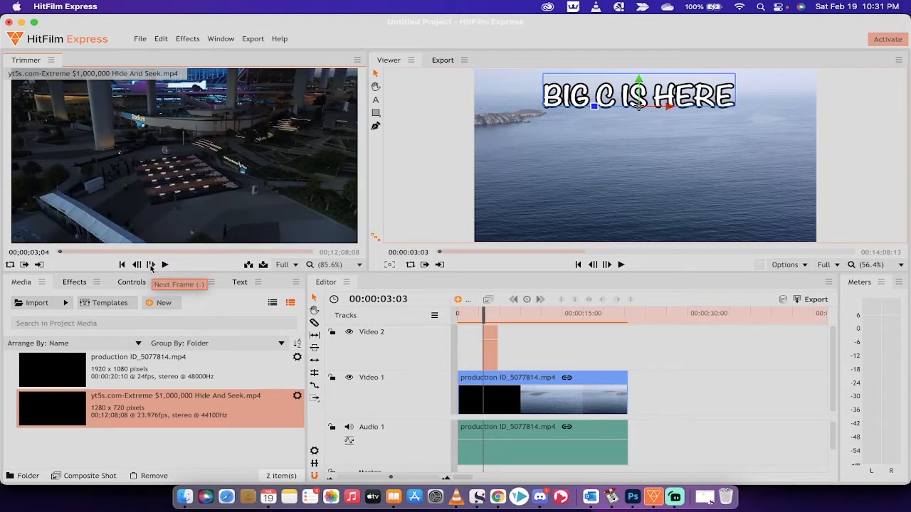
click(151, 265)
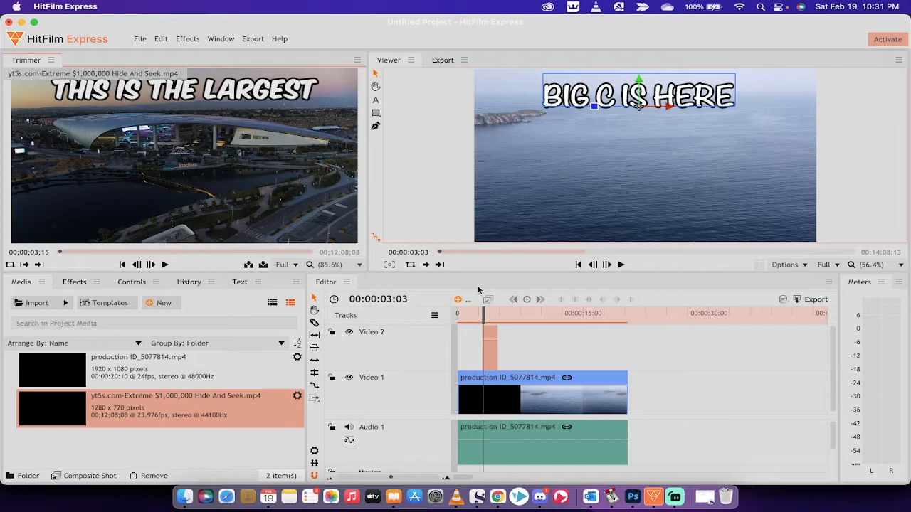
drag(484, 313, 481, 313)
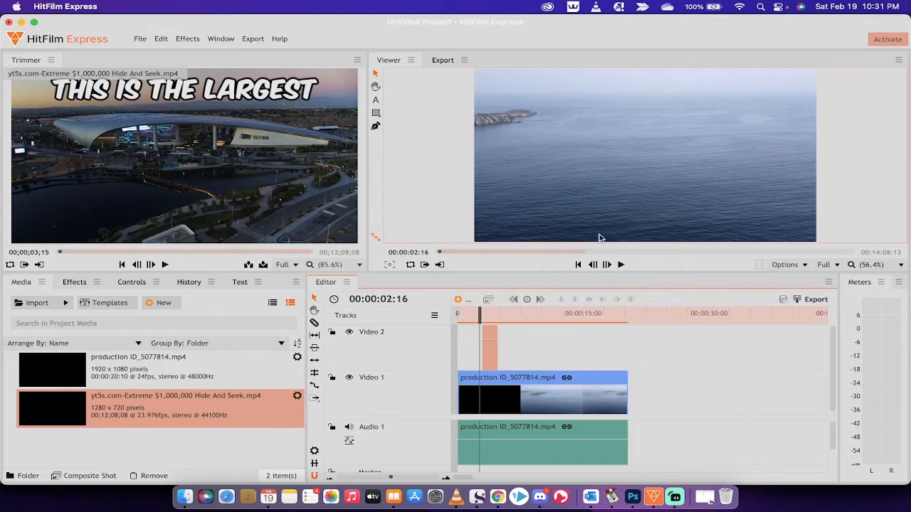
mouse_move(620, 264)
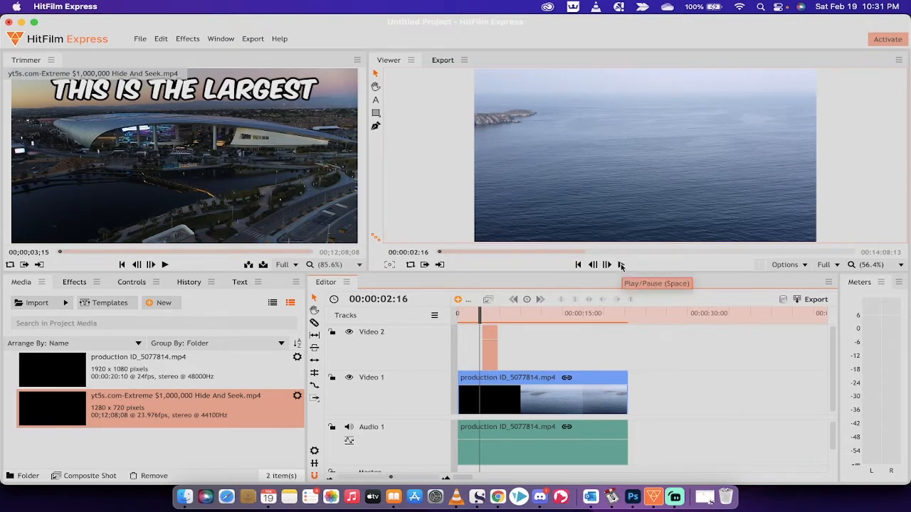
click(620, 265)
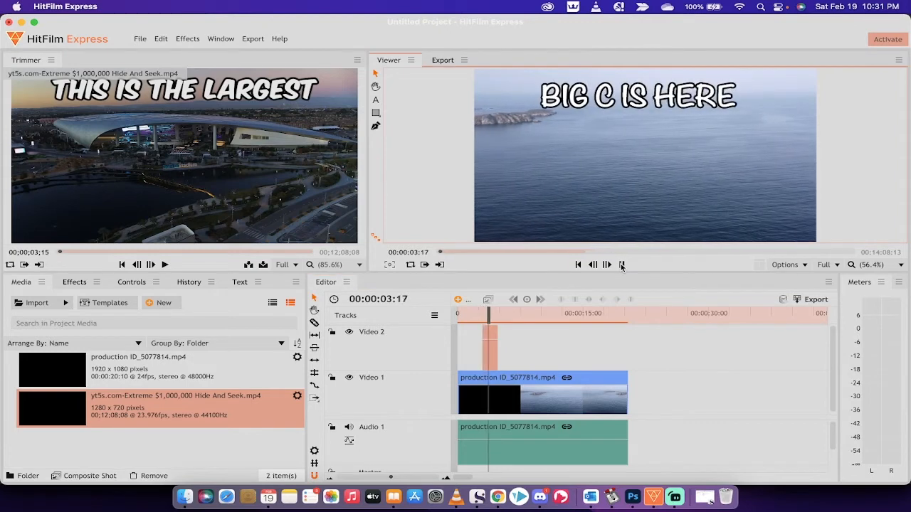
click(620, 265)
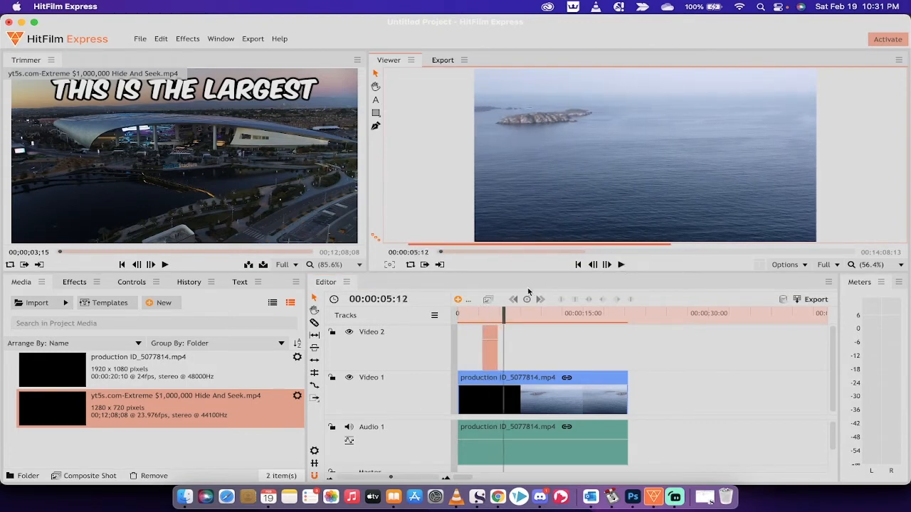
drag(504, 313, 481, 322)
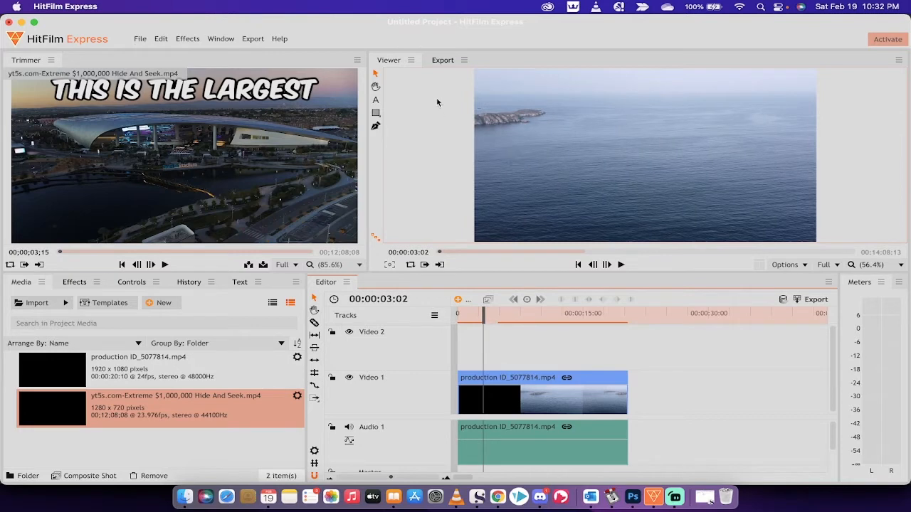
mouse_move(382, 86)
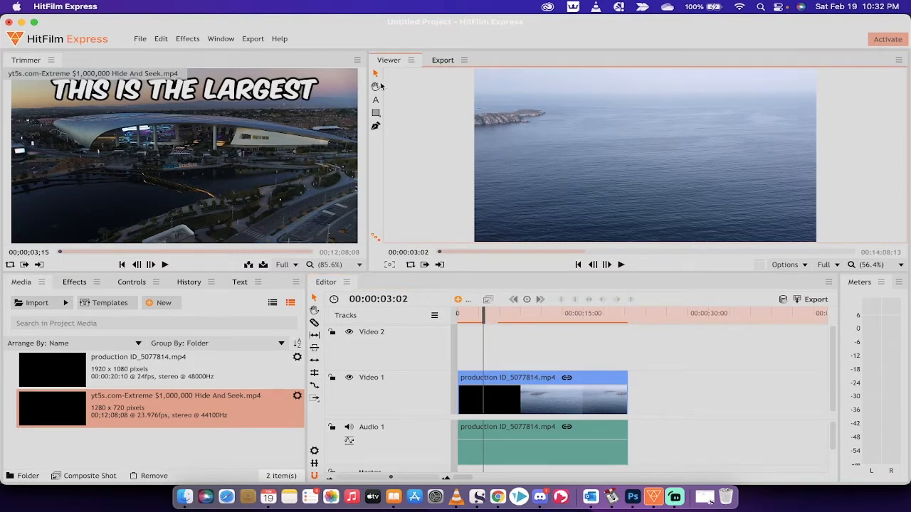
mouse_move(376, 100)
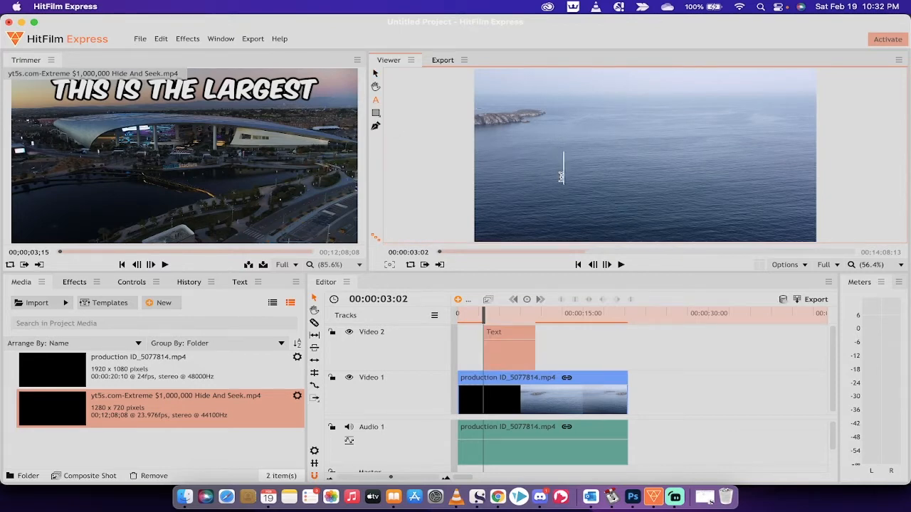
- Type the title text BIG C IS HERE in the viewer over the ocean footage
text(BIG C)
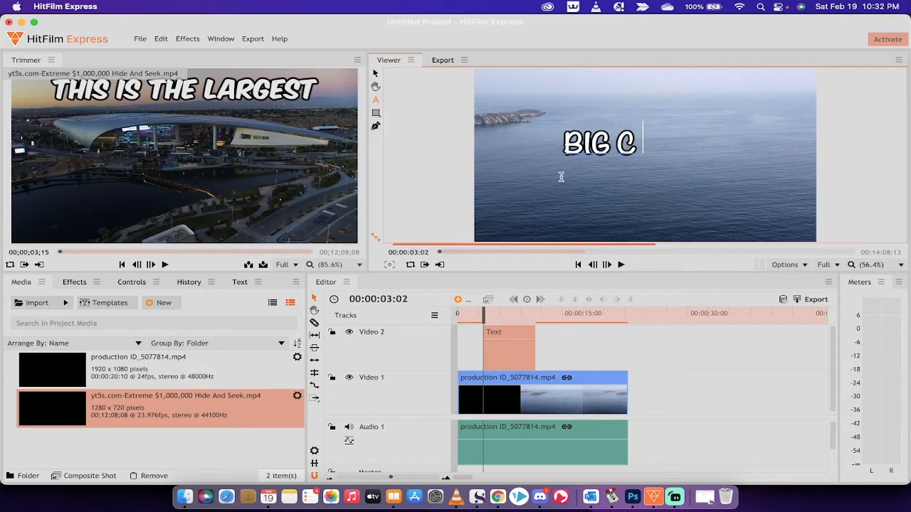
text(IS HERE)
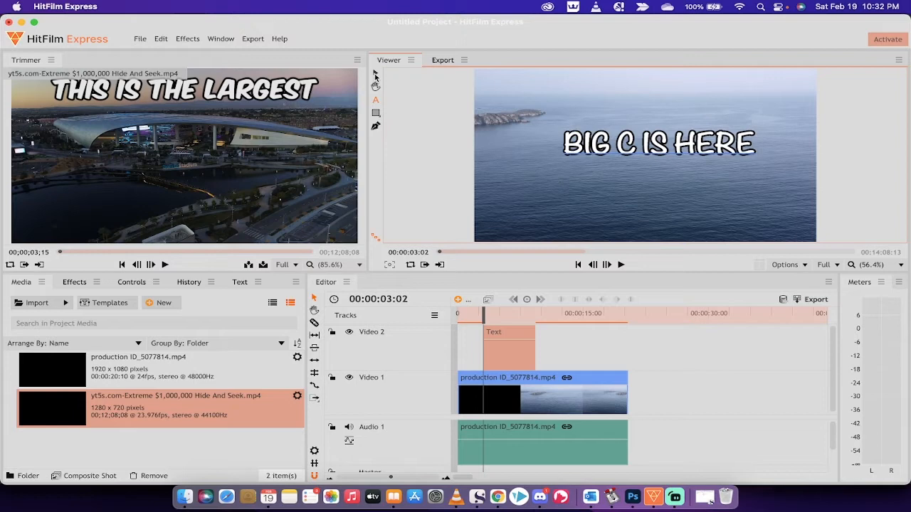
mouse_move(374, 75)
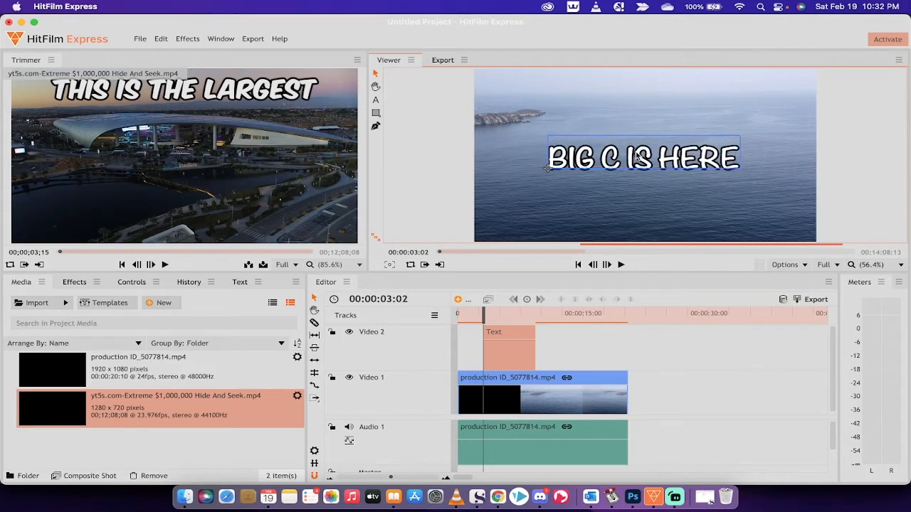
- Select the title clip and move the playhead back to 00:00:03:00
click(641, 158)
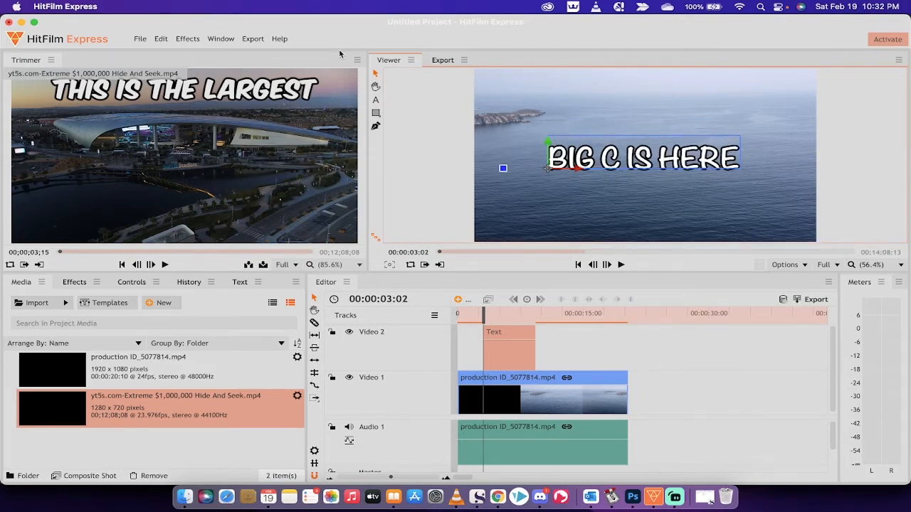
mouse_move(375, 74)
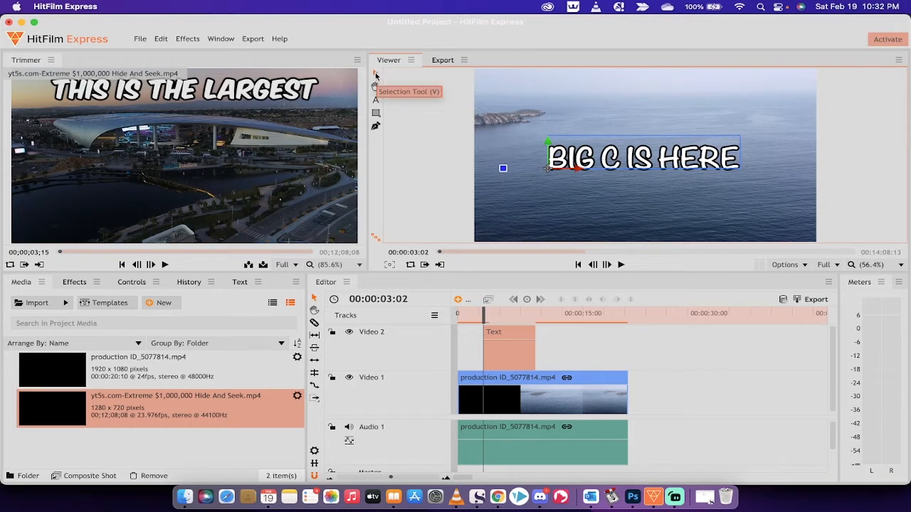
mouse_move(547, 299)
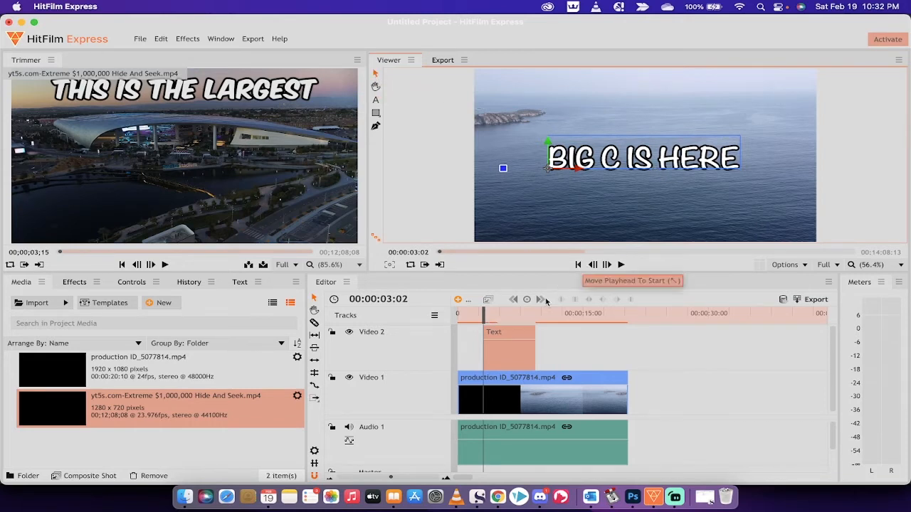
drag(484, 313, 457, 313)
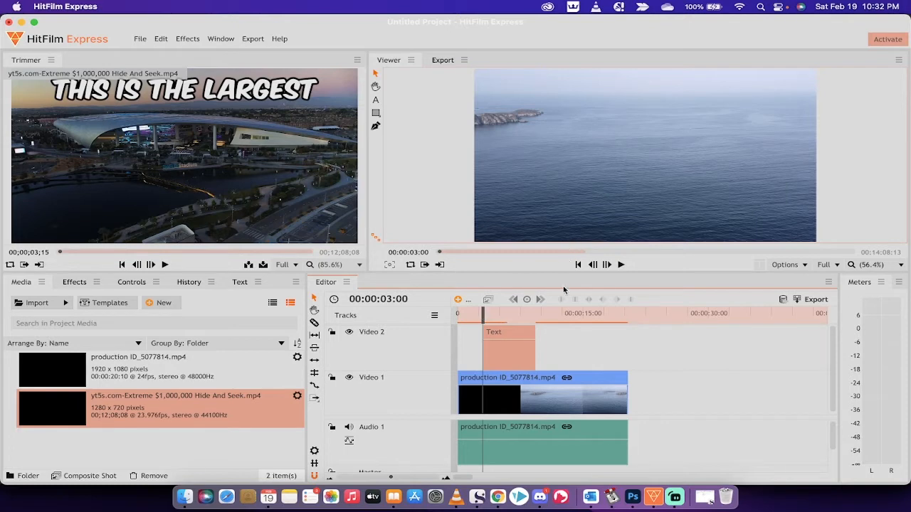
mouse_move(566, 347)
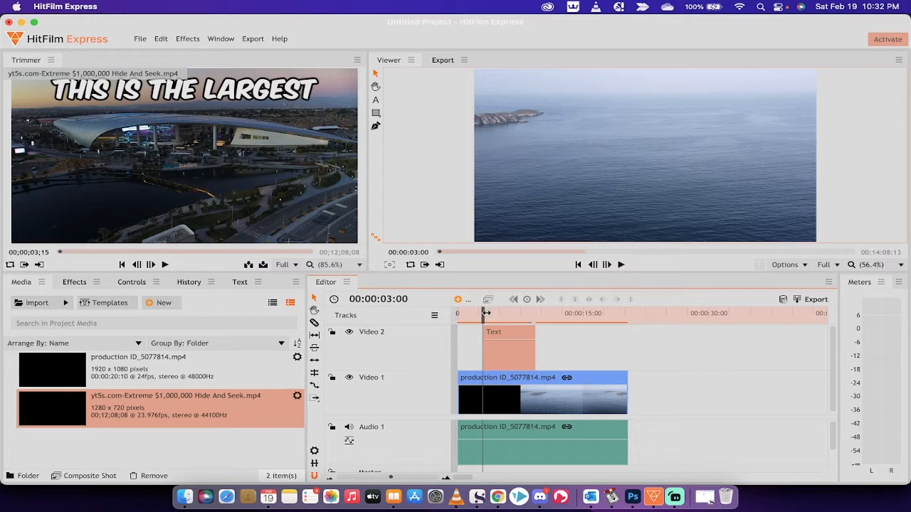
- Step the playhead forward to 00:00:03:02 where the title first shows
drag(487, 313, 478, 313)
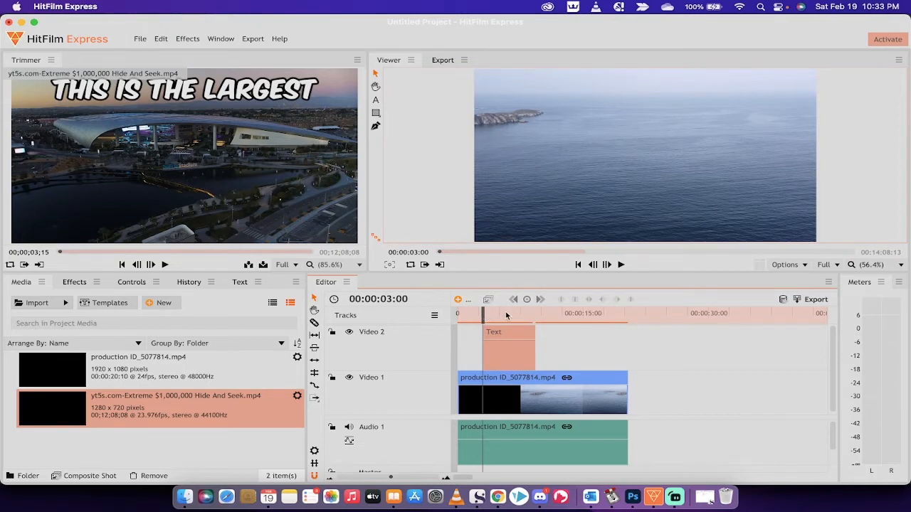
mouse_move(615, 268)
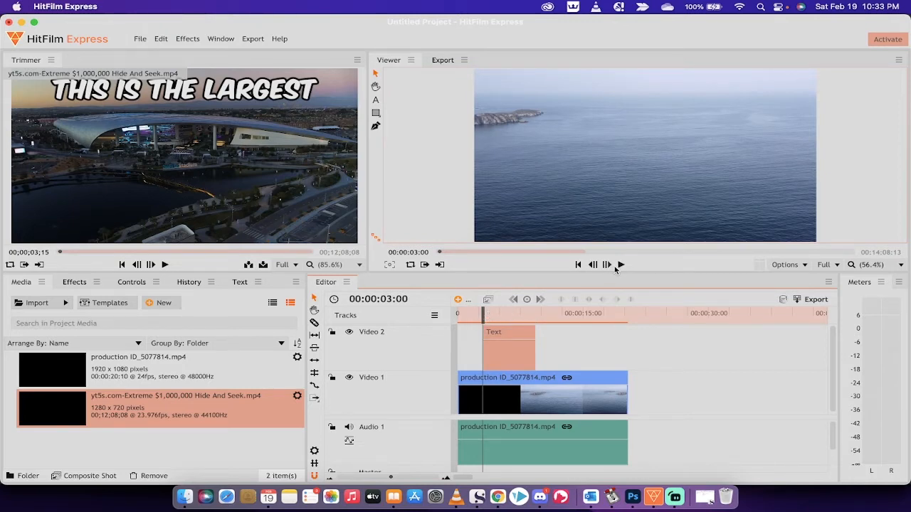
mouse_move(606, 265)
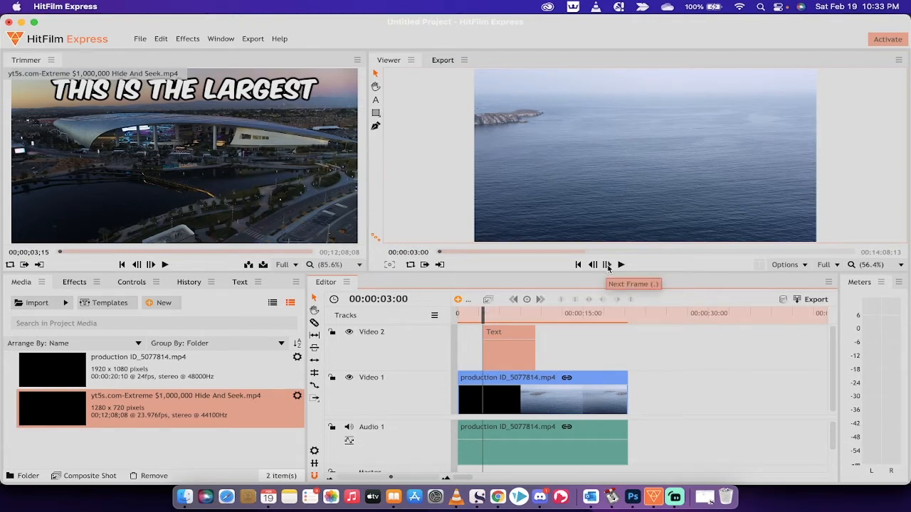
click(606, 265)
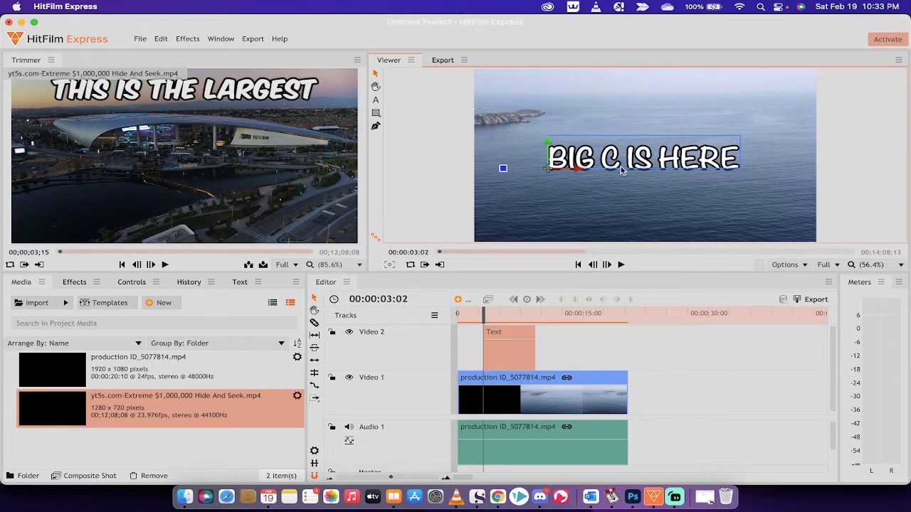
mouse_move(613, 170)
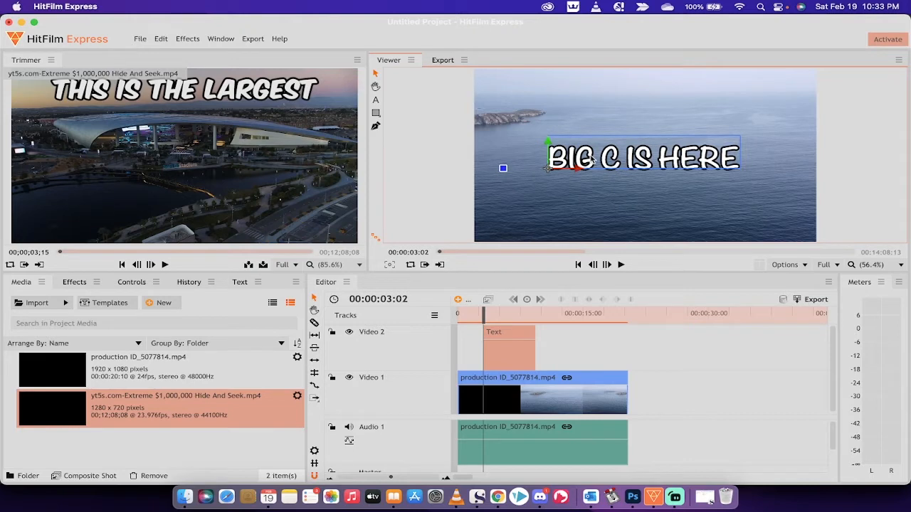
mouse_move(488, 299)
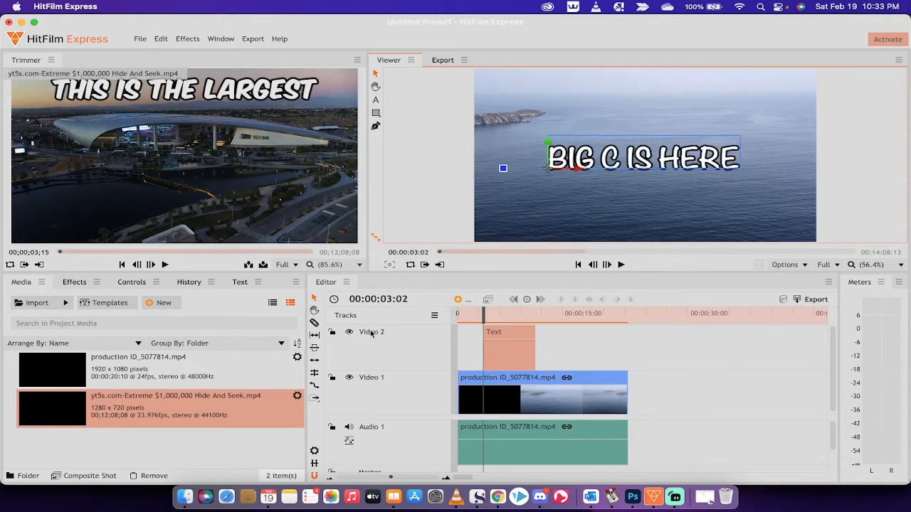
mouse_move(253, 307)
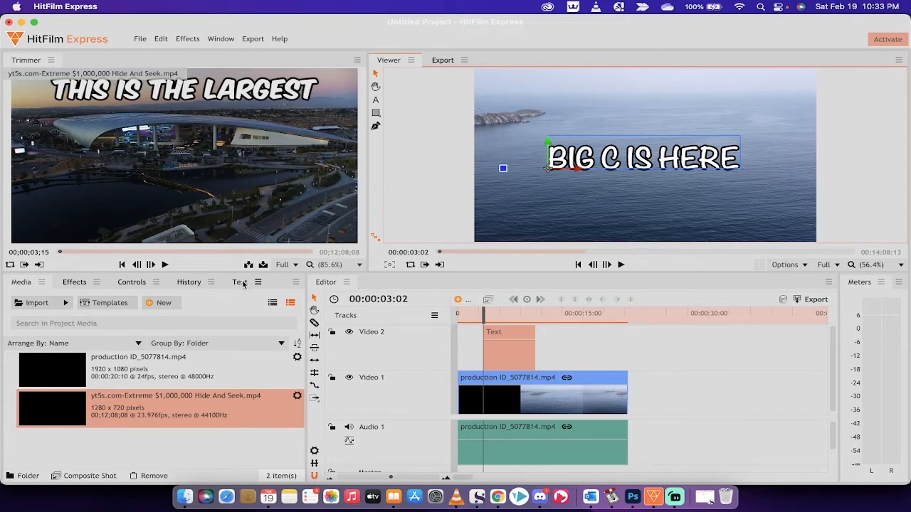
- Show the Text panel's Character settings for the BIG C IS HERE title
click(239, 282)
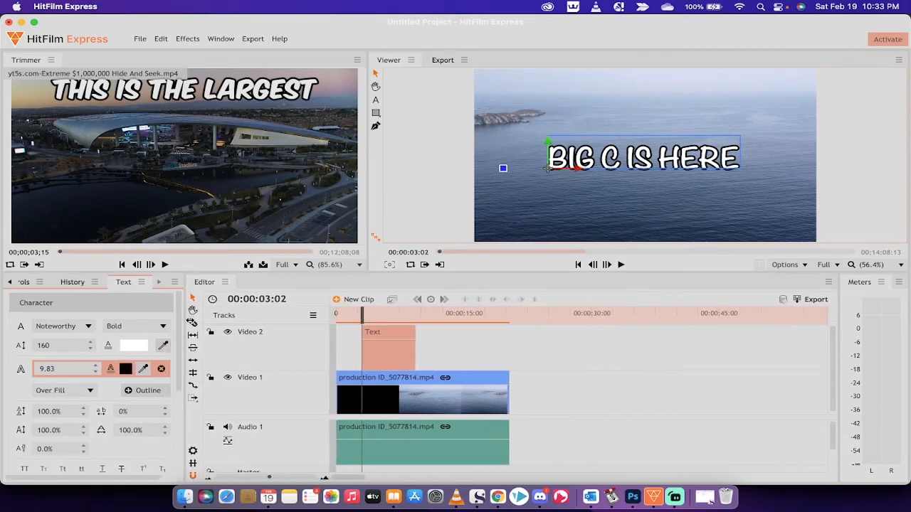
click(22, 282)
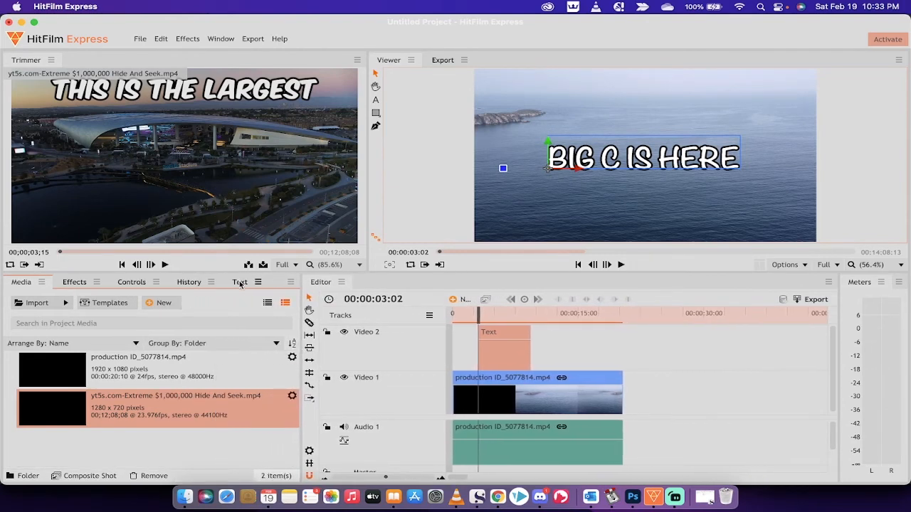
click(239, 281)
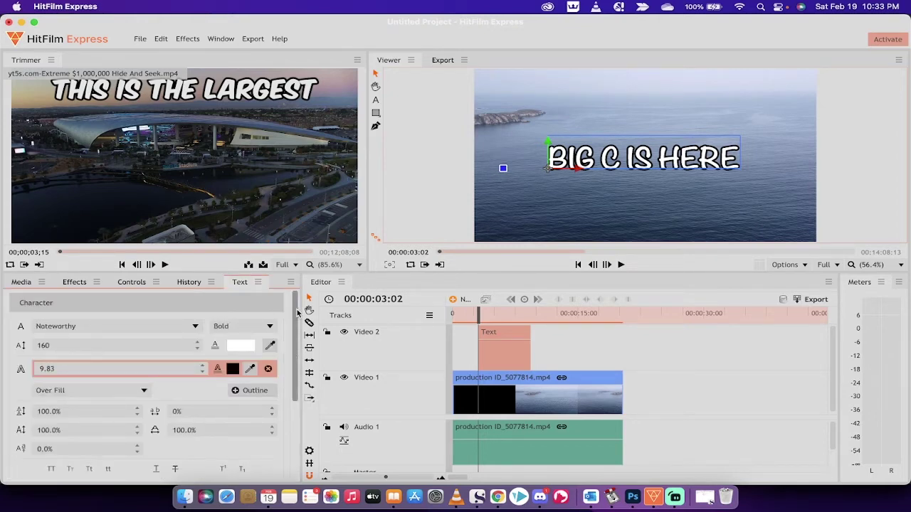
- Scroll to the Paragraph settings and reselect the title layer in the viewer
scroll(down, 3)
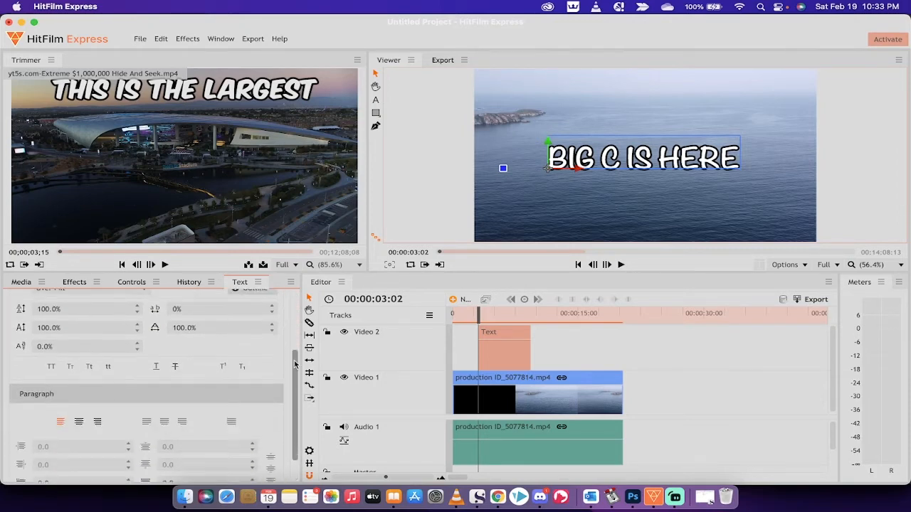
scroll(down, 3)
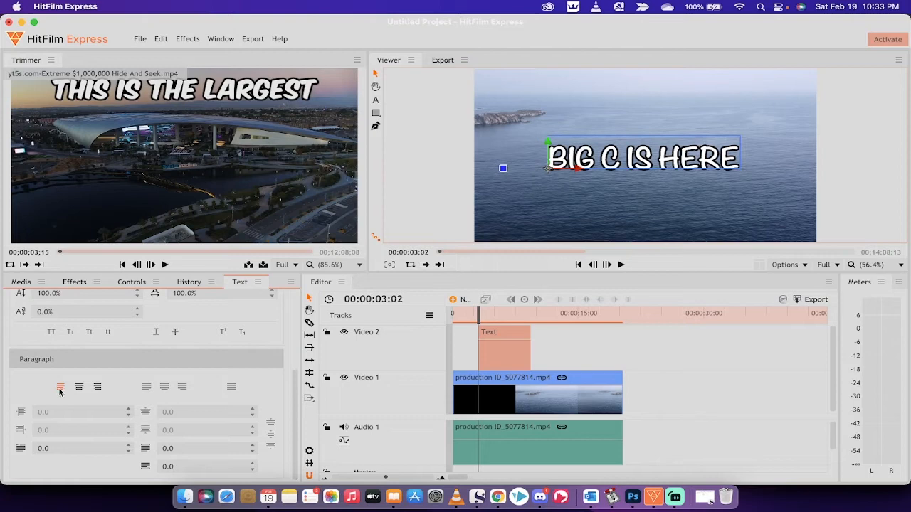
mouse_move(60, 387)
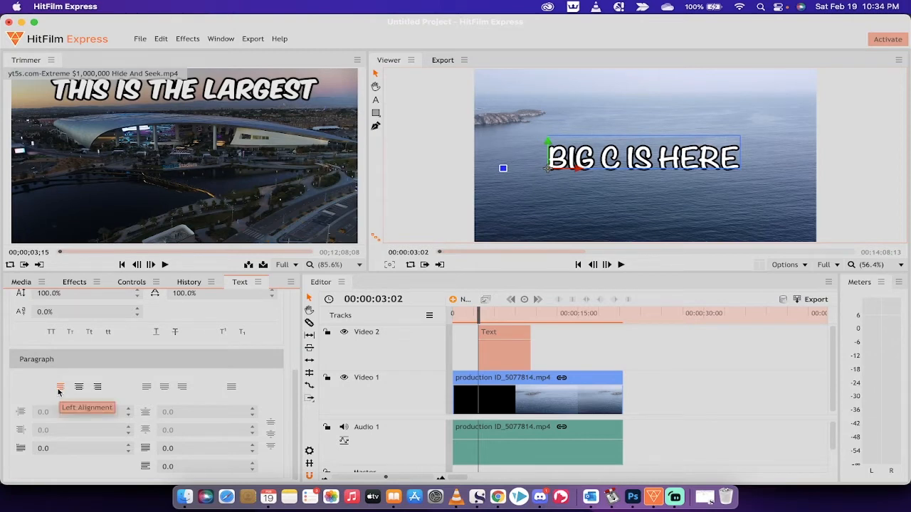
mouse_move(79, 388)
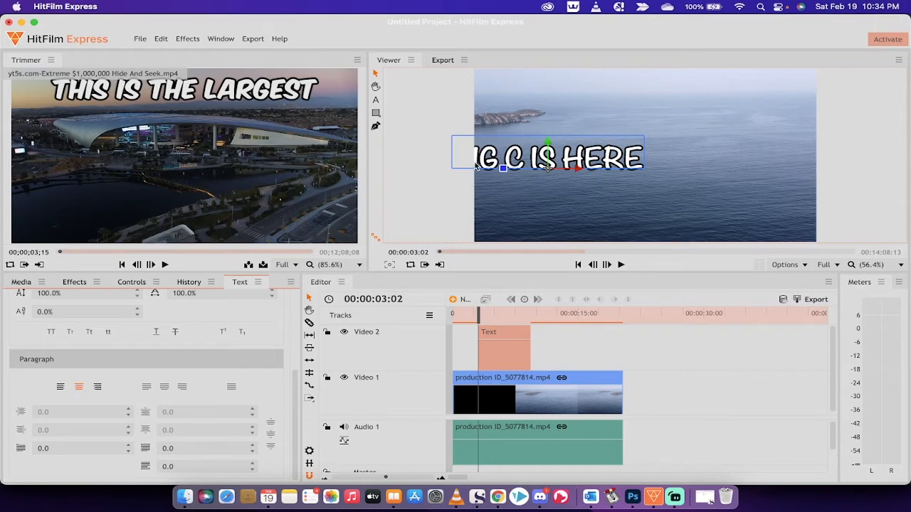
mouse_move(450, 208)
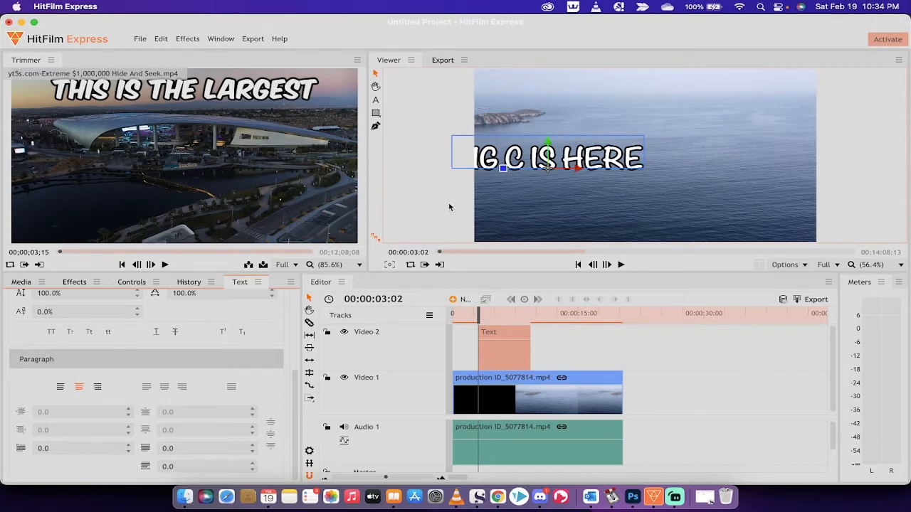
mouse_move(439, 222)
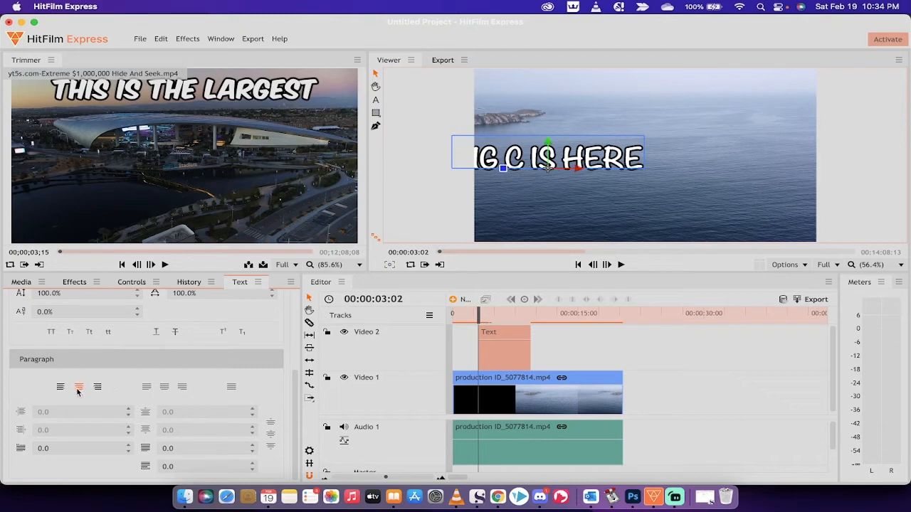
mouse_move(59, 387)
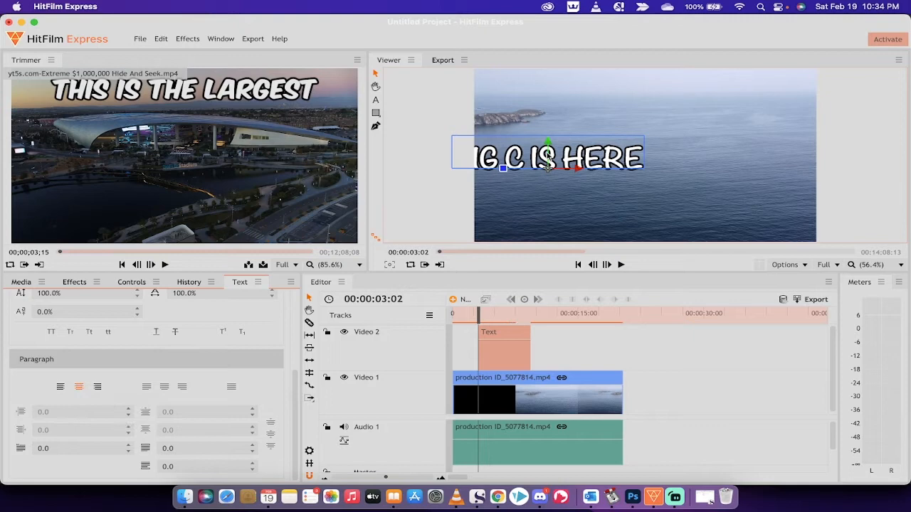
mouse_move(376, 74)
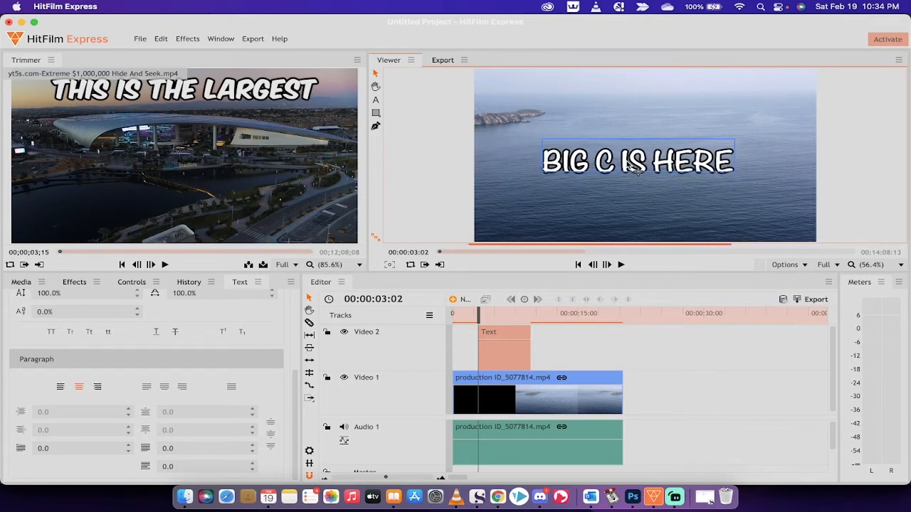
click(638, 171)
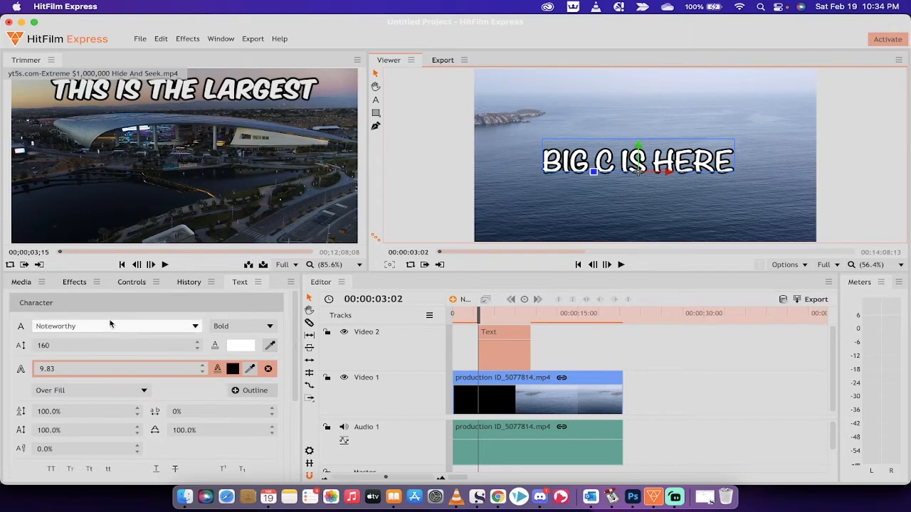
mouse_move(239, 282)
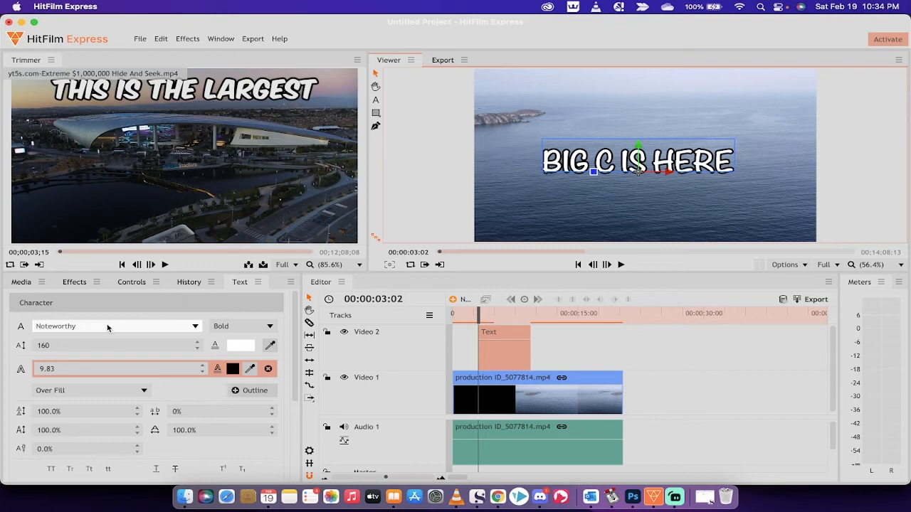
- Choose Arial from the font list and set the size to 48
click(114, 326)
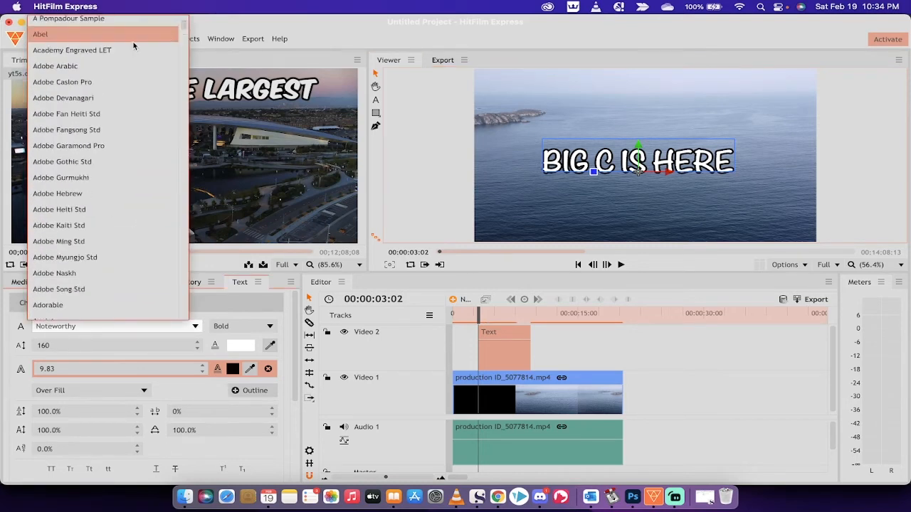
scroll(down, 3)
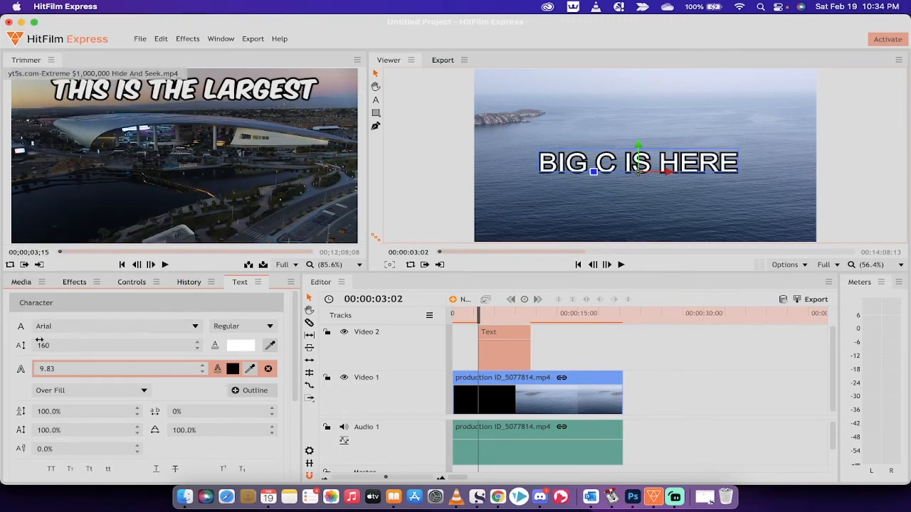
click(114, 346)
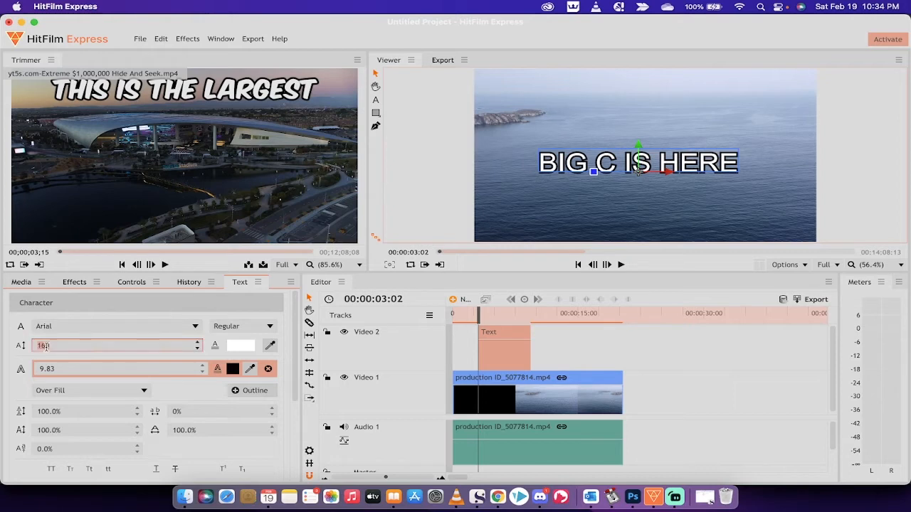
text(48)
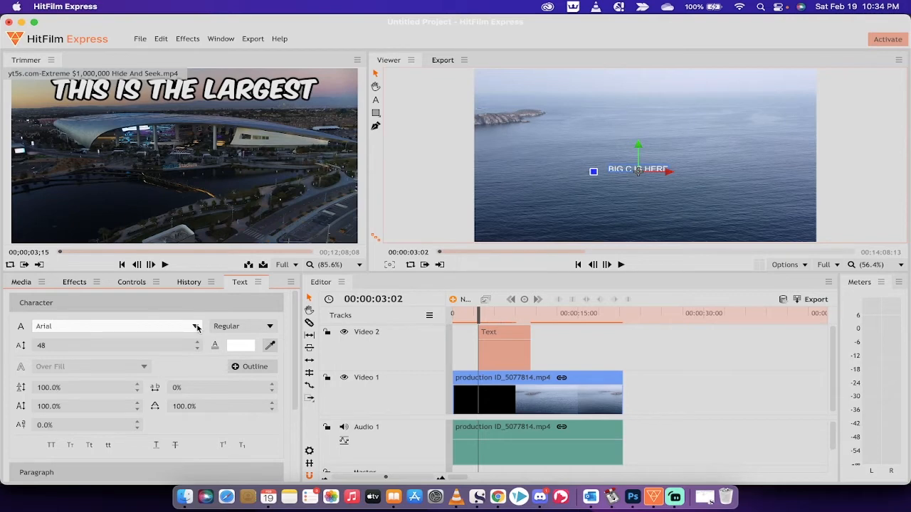
- Pick Noteworthy Bold from the font list for the title
click(197, 326)
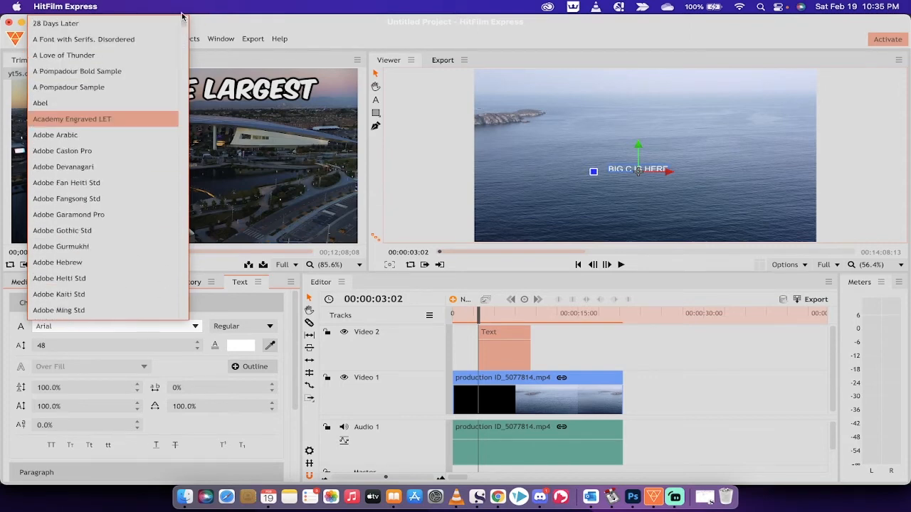
scroll(down, 3)
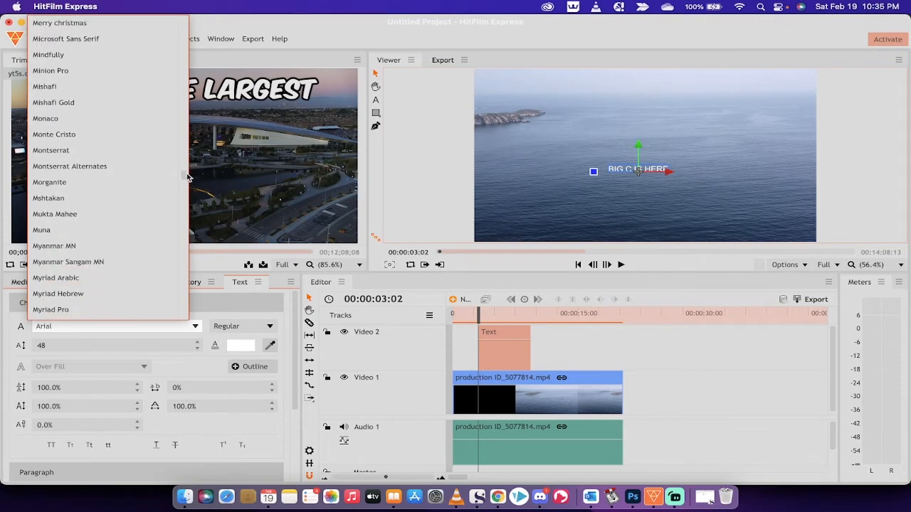
scroll(down, 3)
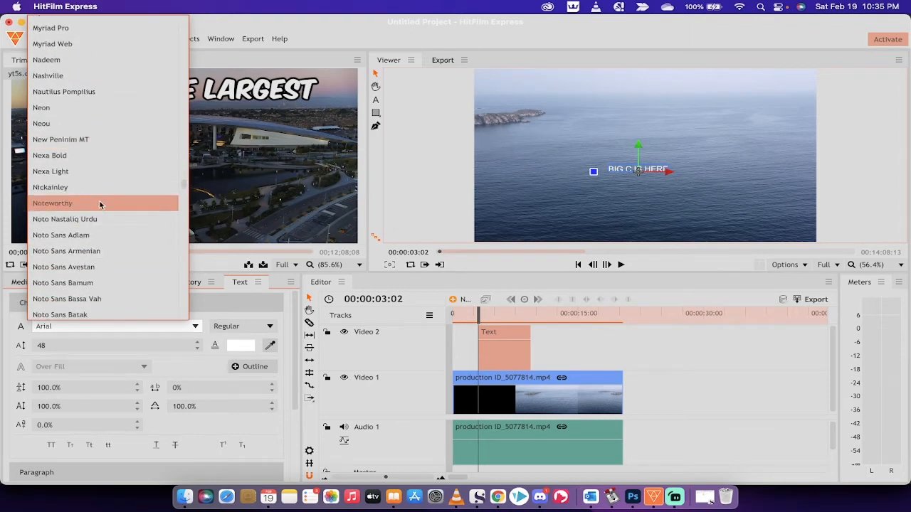
click(53, 202)
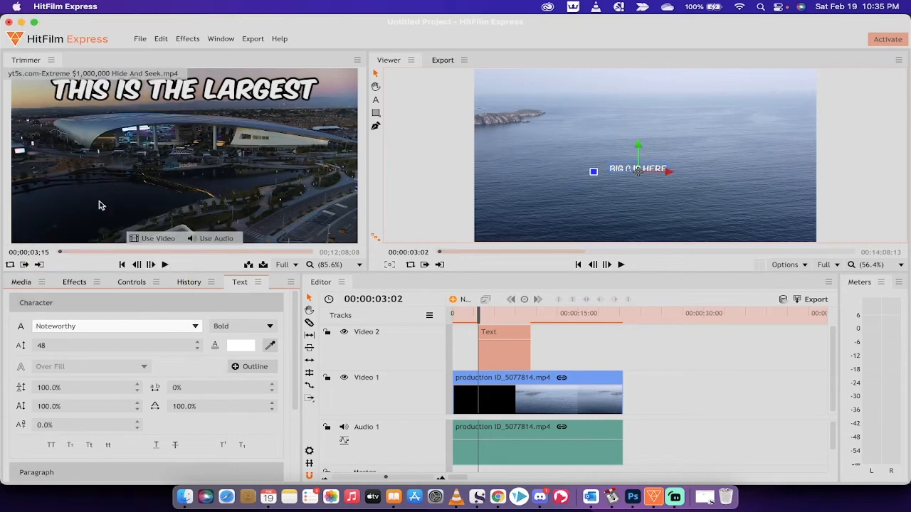
click(592, 173)
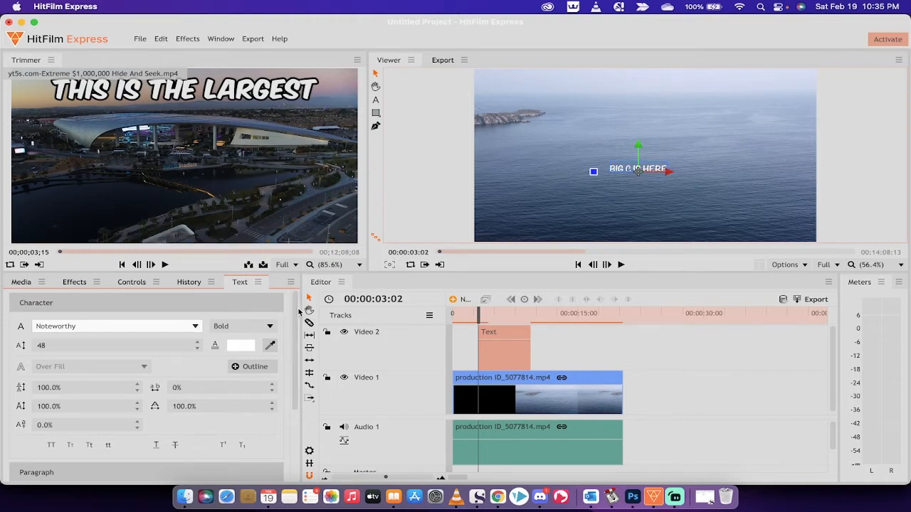
mouse_move(62, 364)
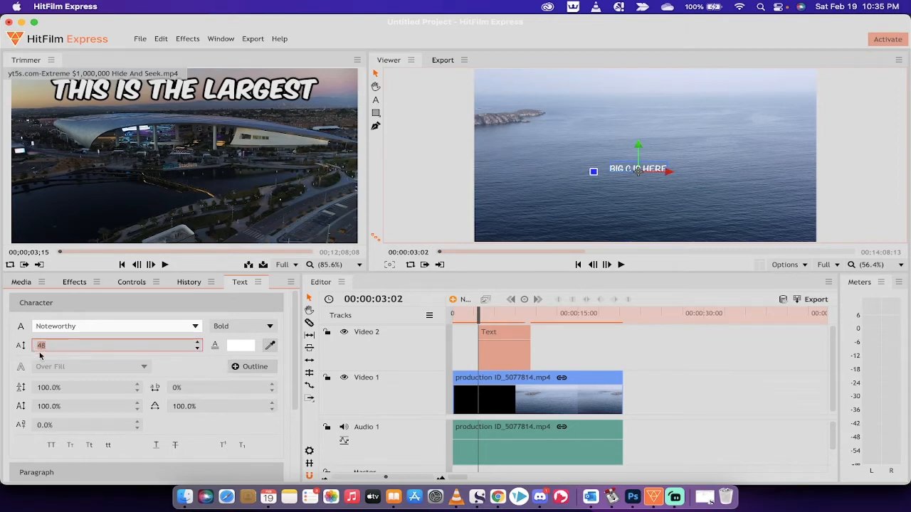
- Raise the title font size to 160 so it spans the shot
text(160)
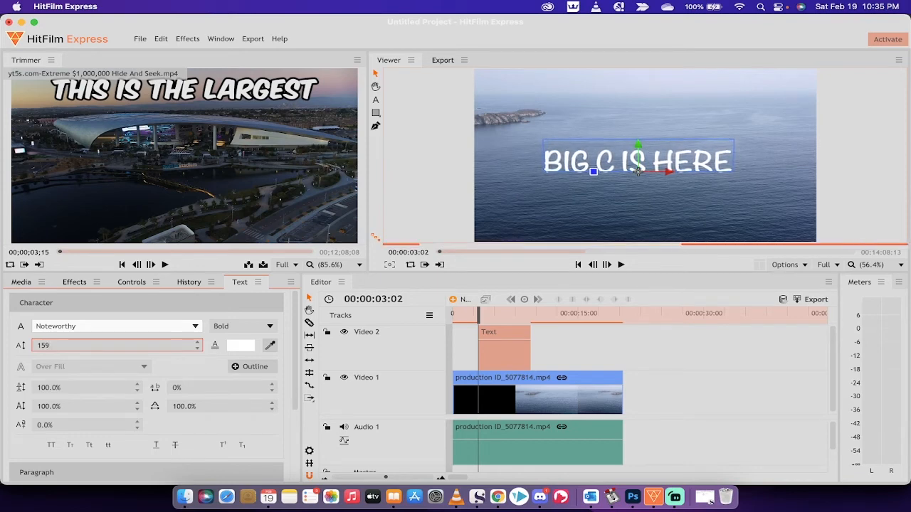
click(199, 342)
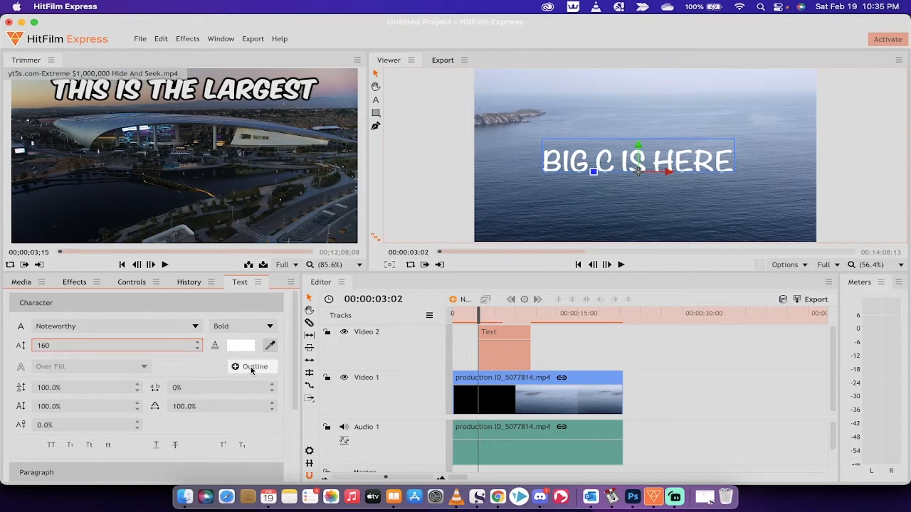
mouse_move(252, 367)
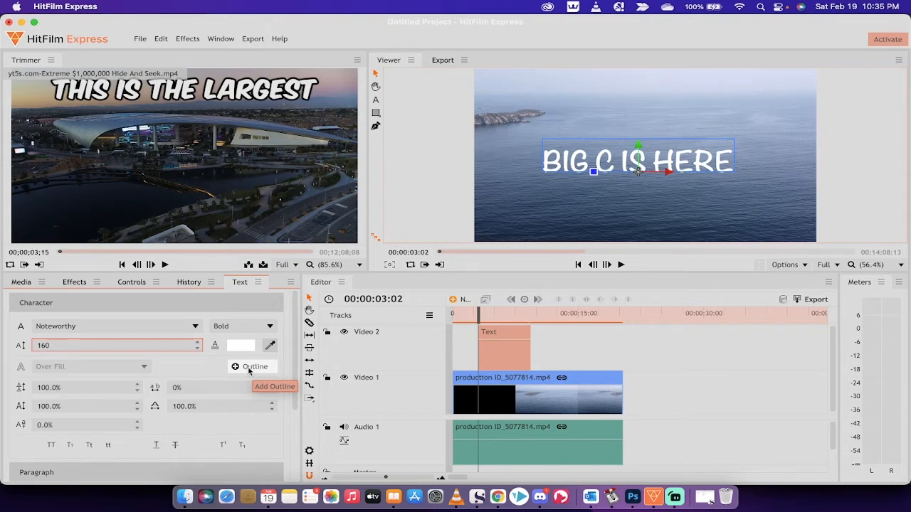
- Add a black outline of width 10 around the BIG C IS HERE letters
click(253, 367)
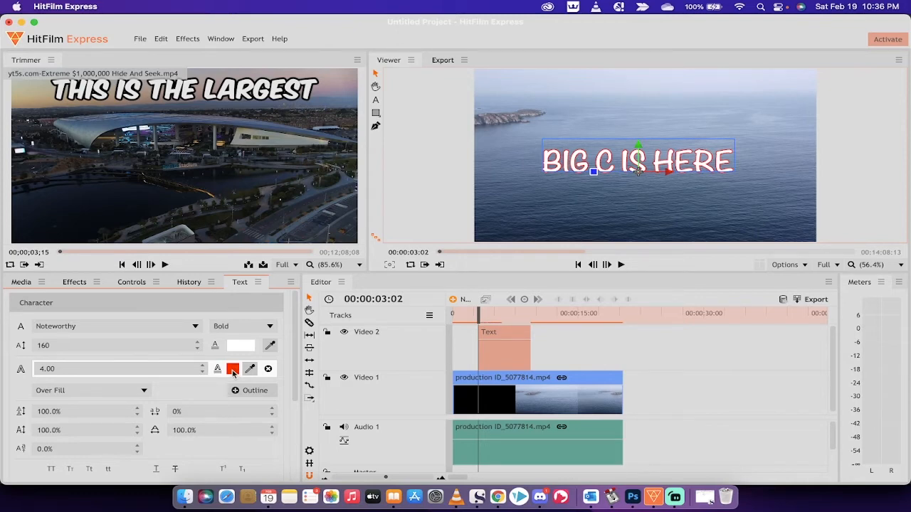
click(233, 369)
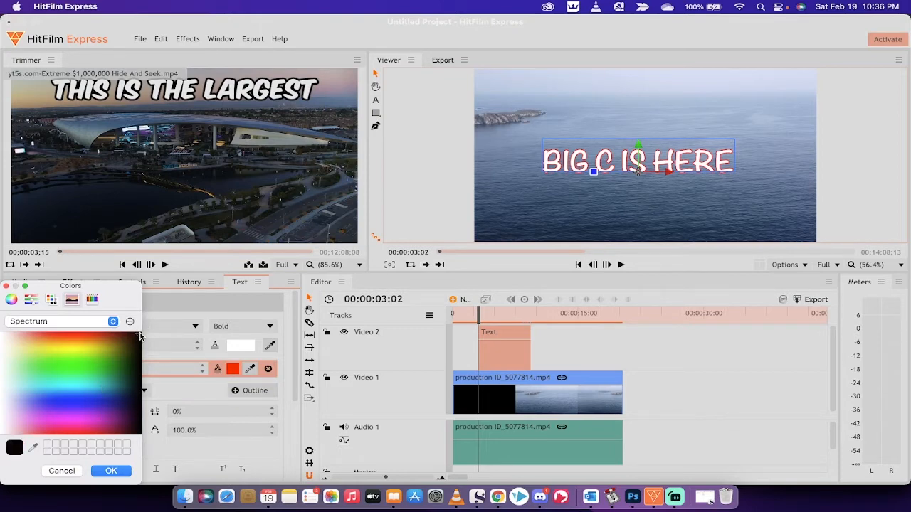
click(111, 471)
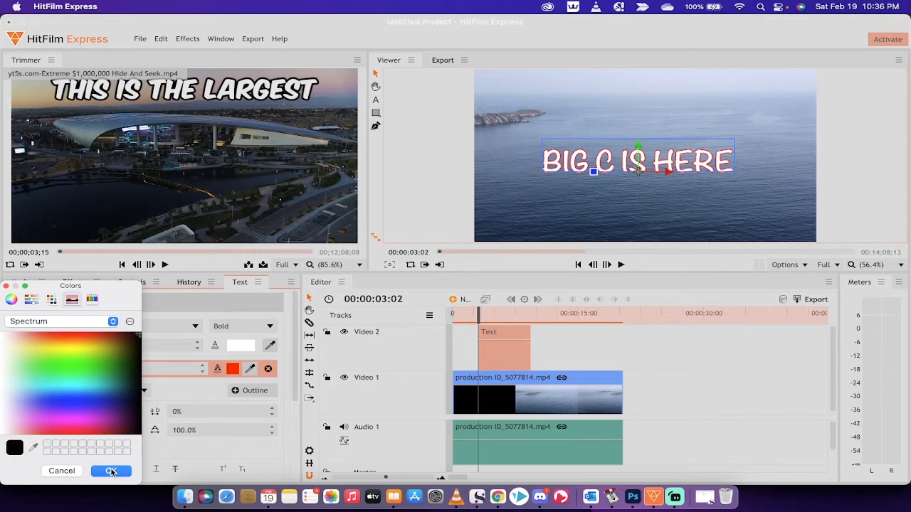
click(111, 471)
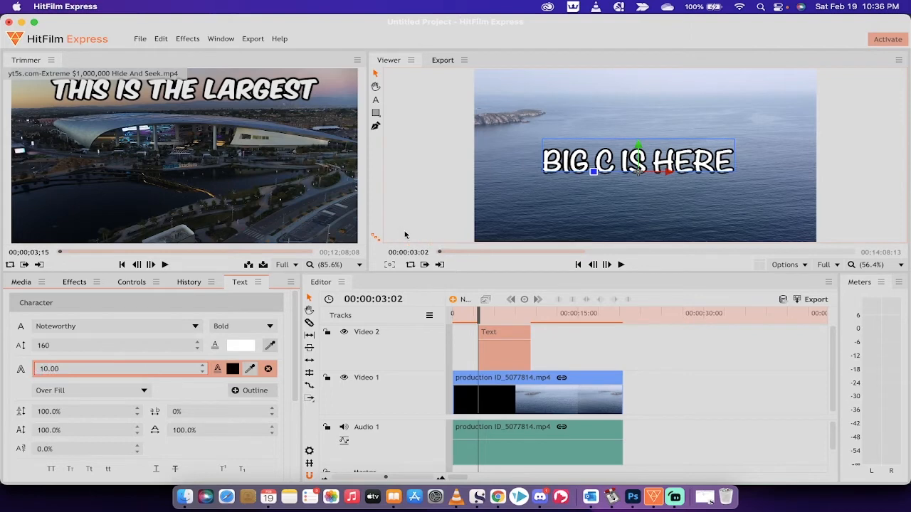
mouse_move(245, 94)
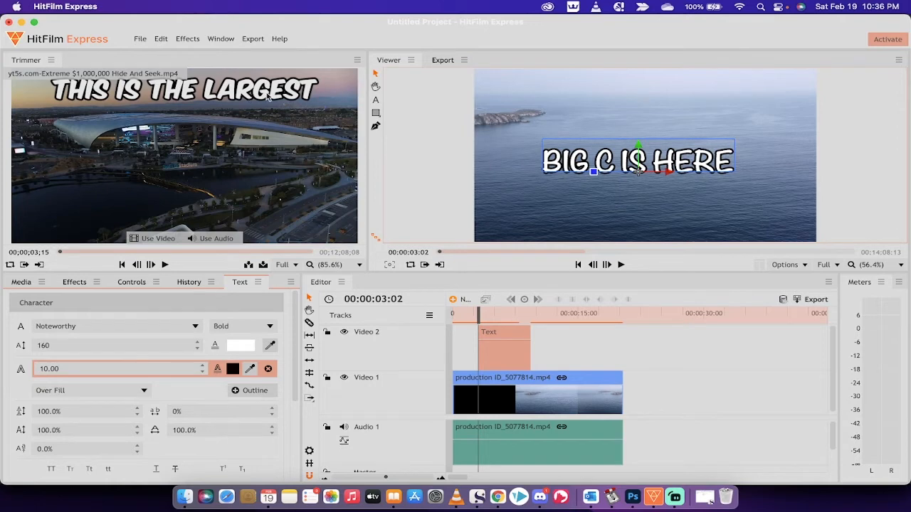
mouse_move(535, 206)
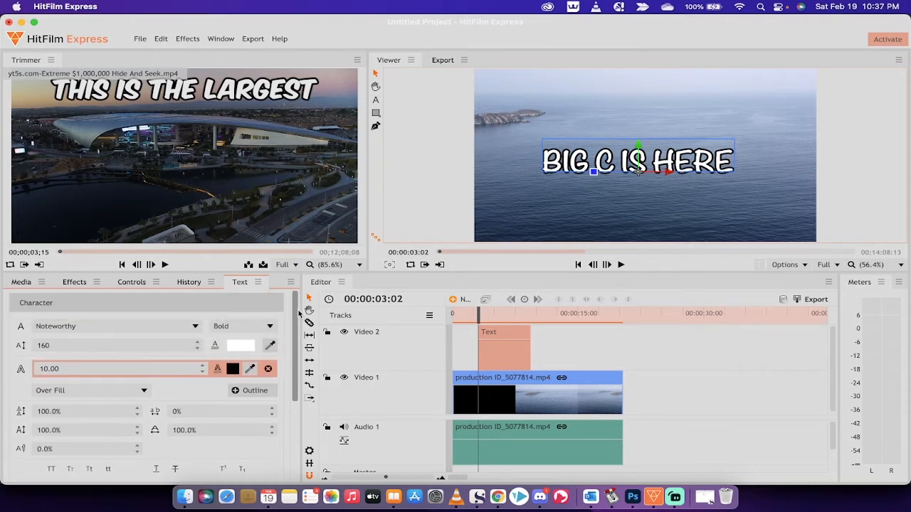
scroll(down, 3)
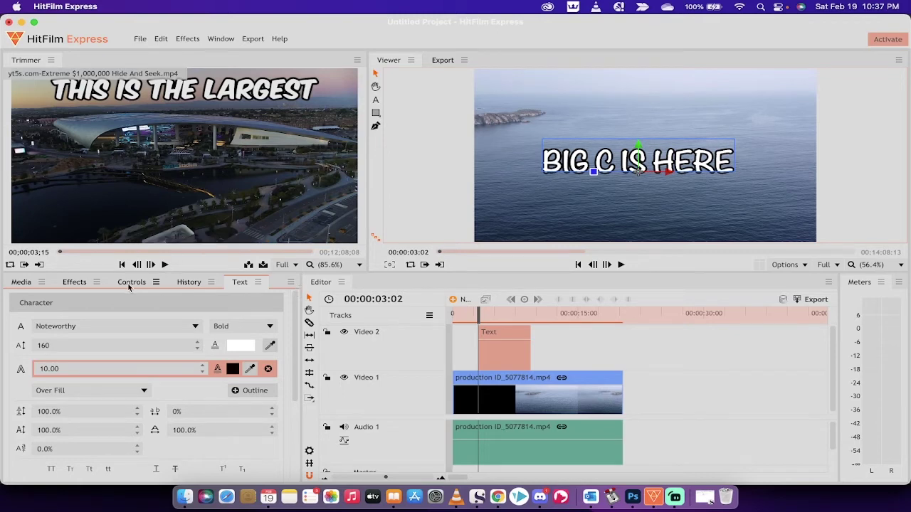
- Show the text layer's Transform properties to bring its Scale down to 76%
click(131, 282)
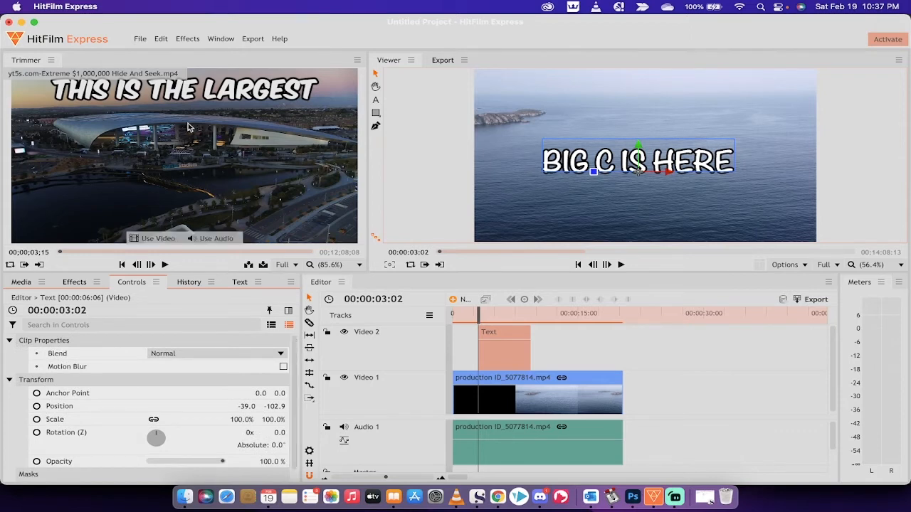
mouse_move(296, 405)
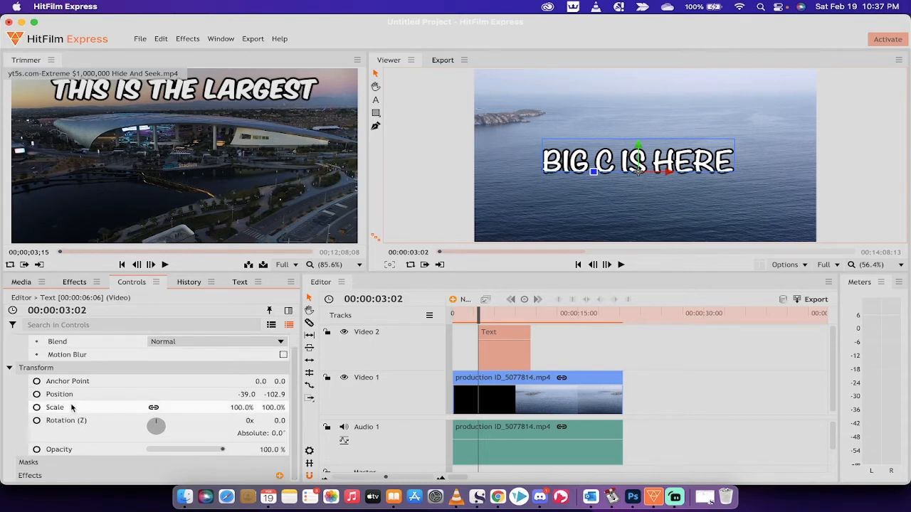
mouse_move(64, 408)
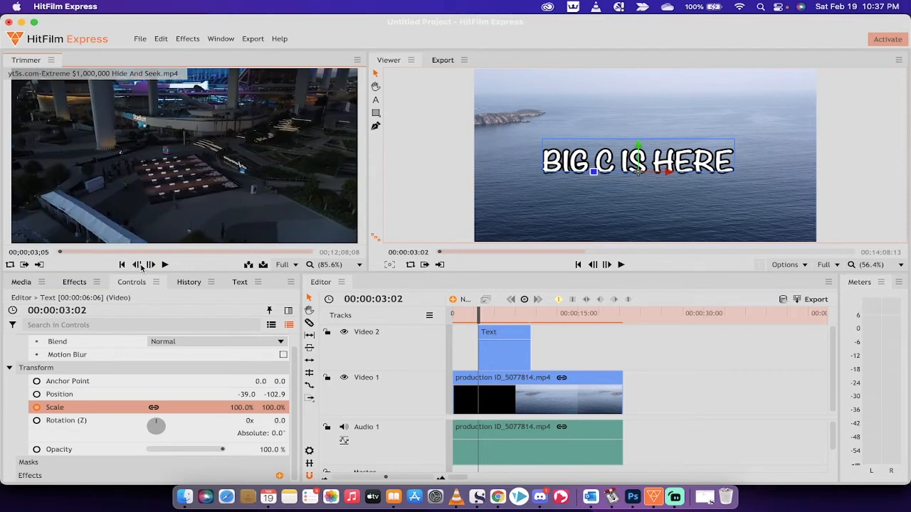
click(151, 265)
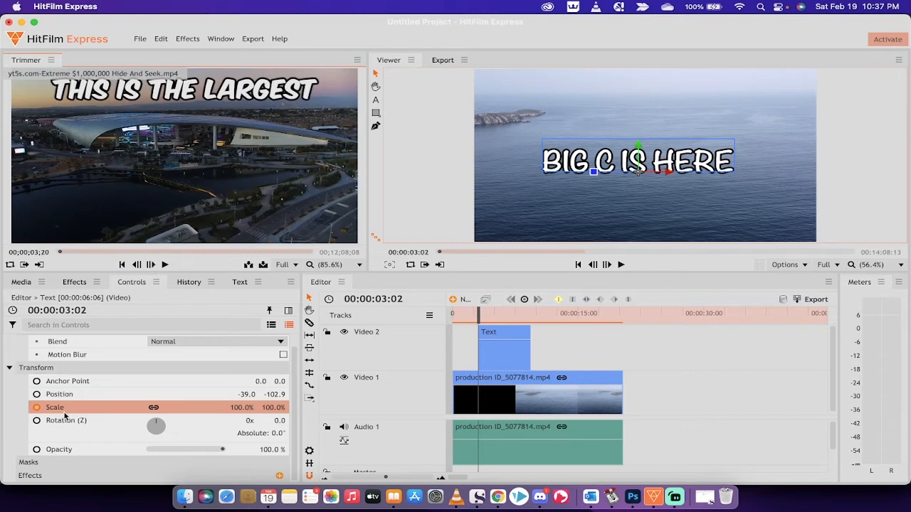
mouse_move(64, 414)
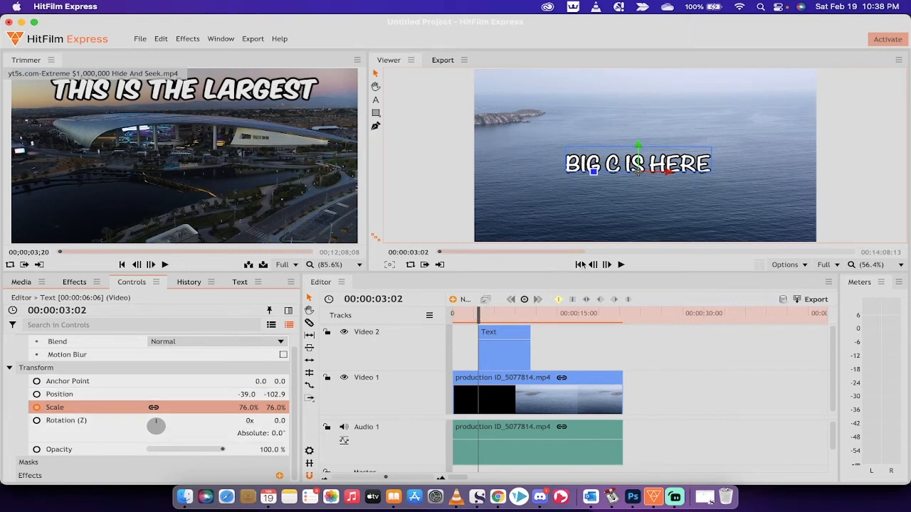
- Step the playhead forward to keyframe the title's scale rising to 125% after 3:02
click(606, 265)
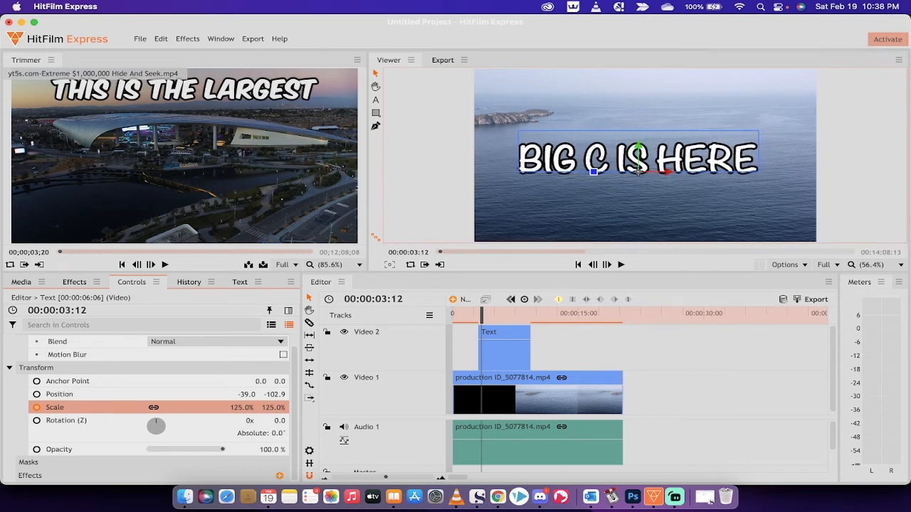
mouse_move(241, 407)
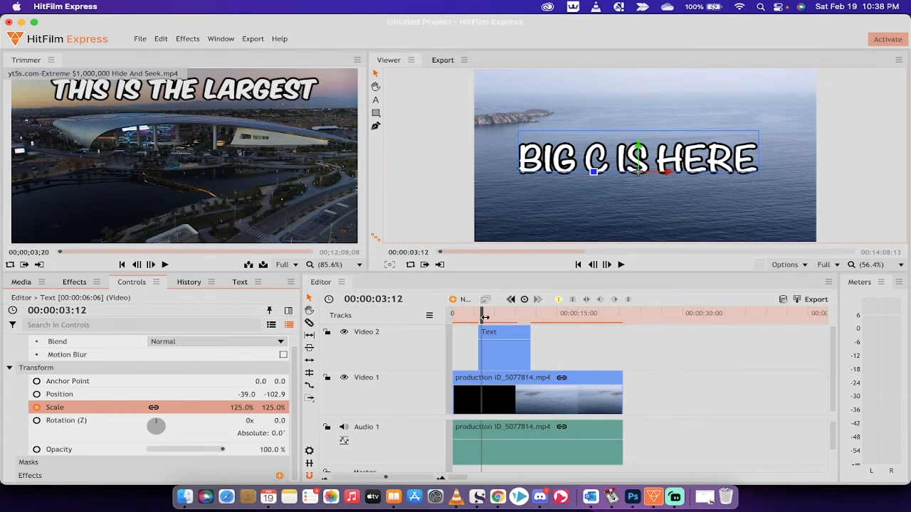
mouse_move(606, 265)
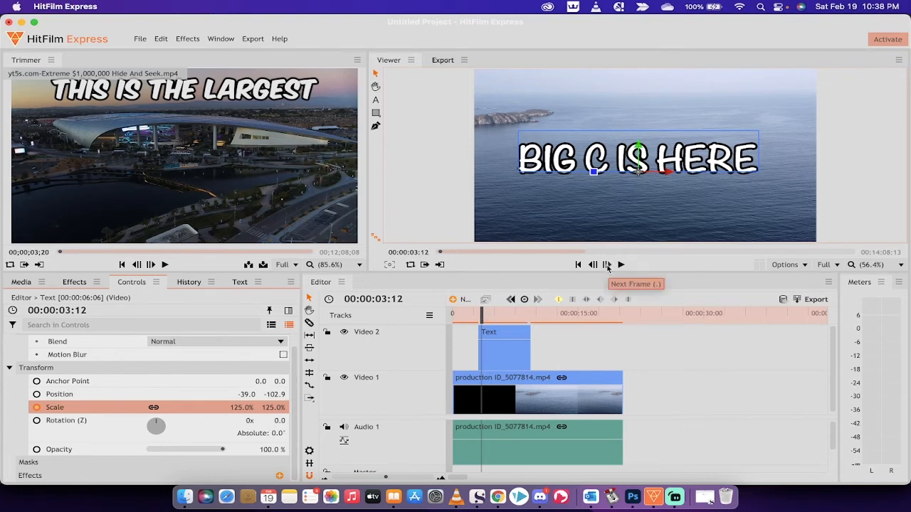
click(607, 265)
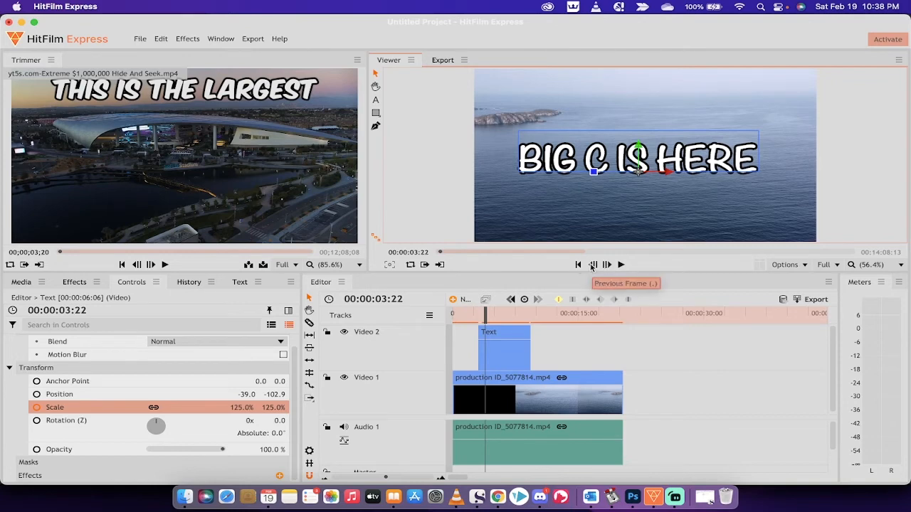
mouse_move(606, 265)
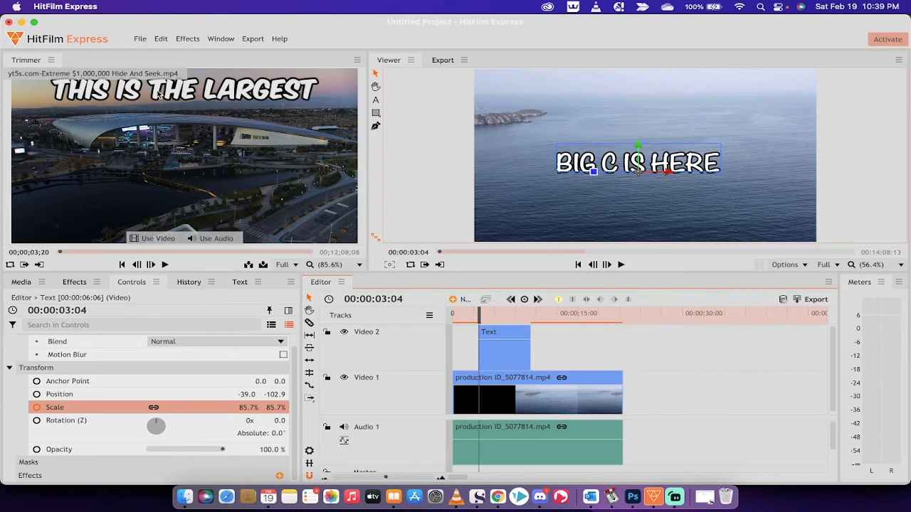
mouse_move(493, 330)
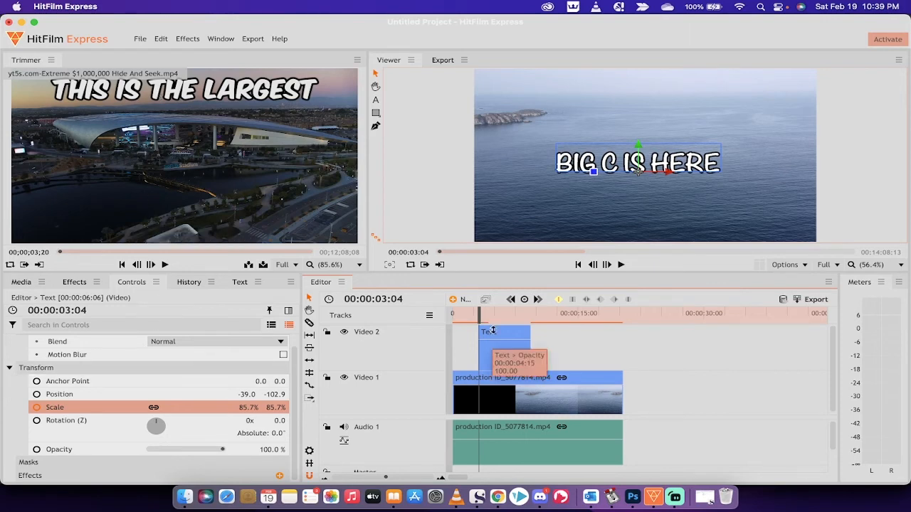
- Return the playhead to 3:02 where the title is fully visible at 76% scale
drag(478, 313, 475, 313)
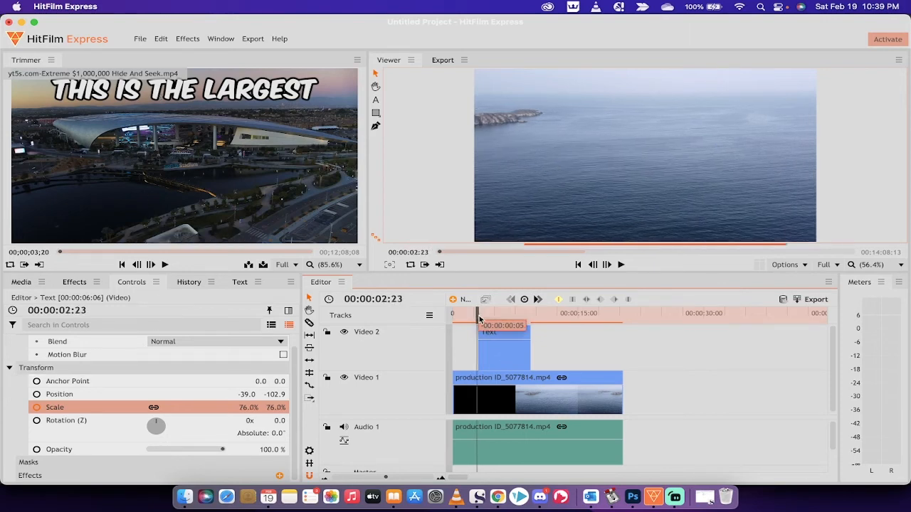
click(607, 265)
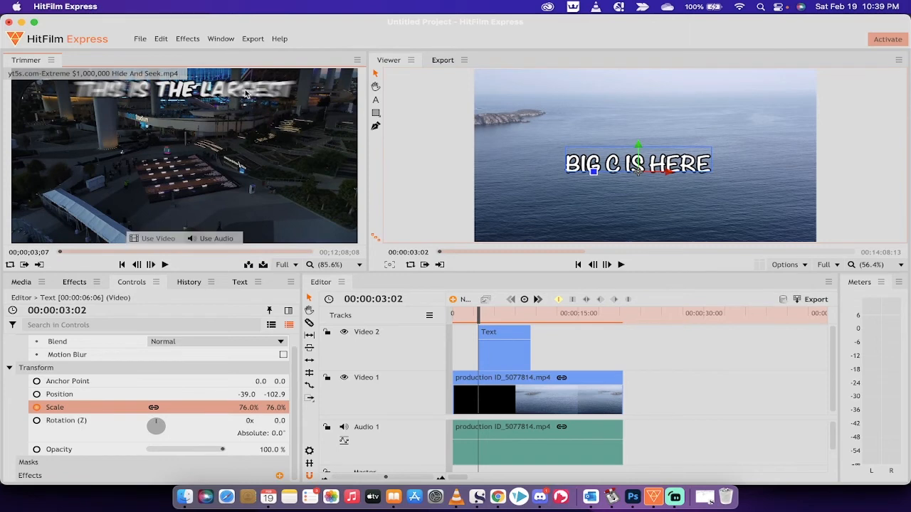
mouse_move(189, 97)
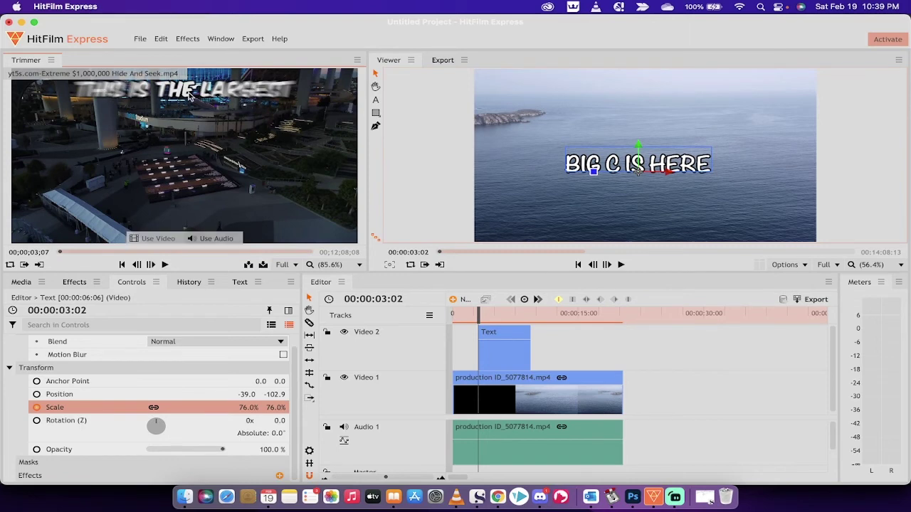
mouse_move(179, 99)
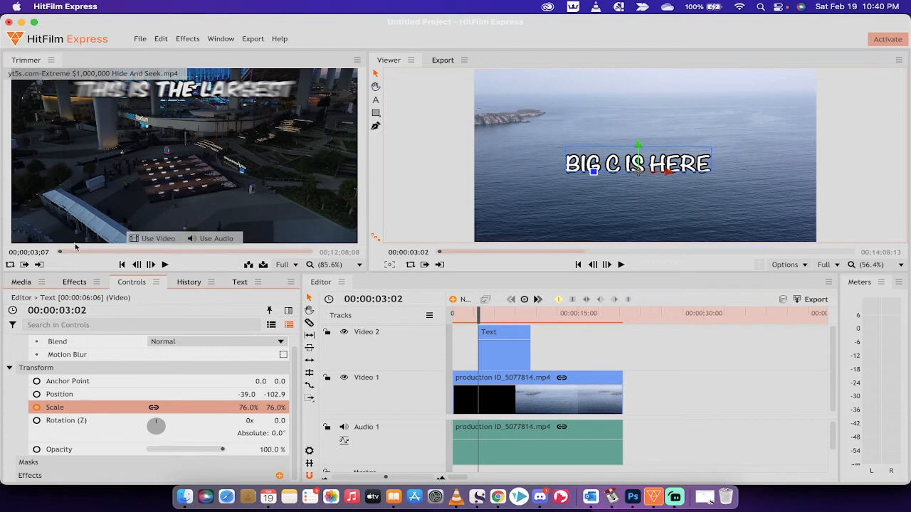
- Apply a Blur effect from the Blurs library to the text layer
click(74, 282)
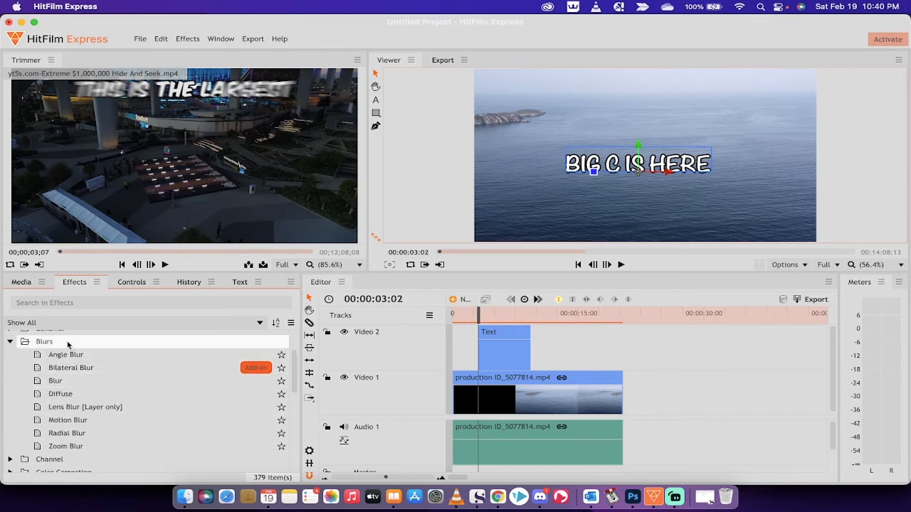
click(56, 382)
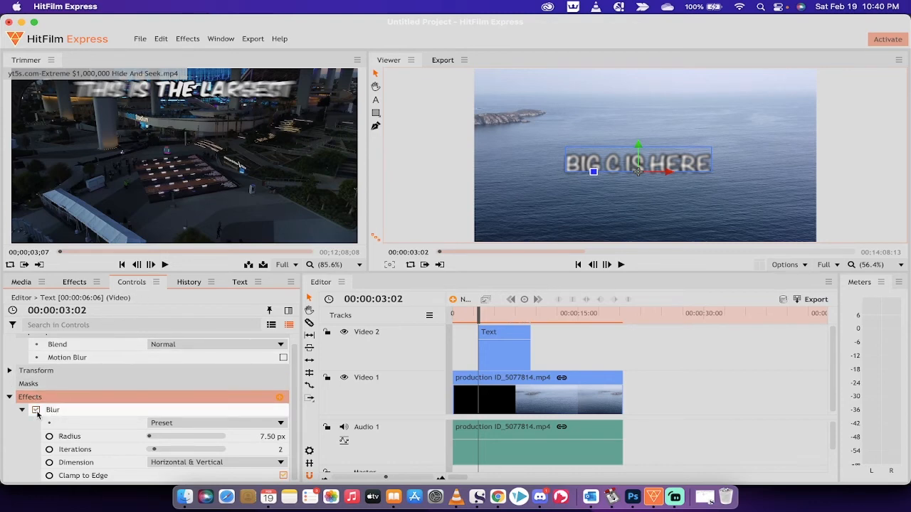
- Keyframe the Blur radius and drag it down to 0 px so the title ends sharp
click(37, 410)
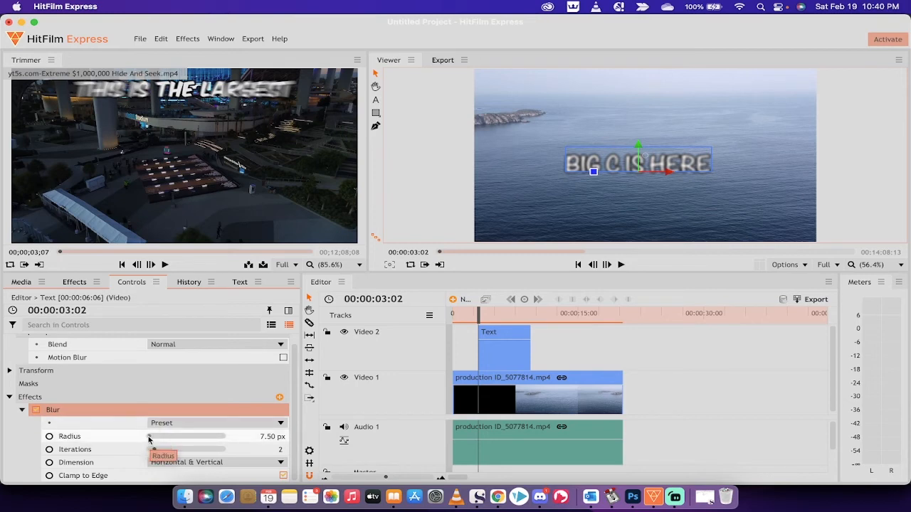
mouse_move(138, 444)
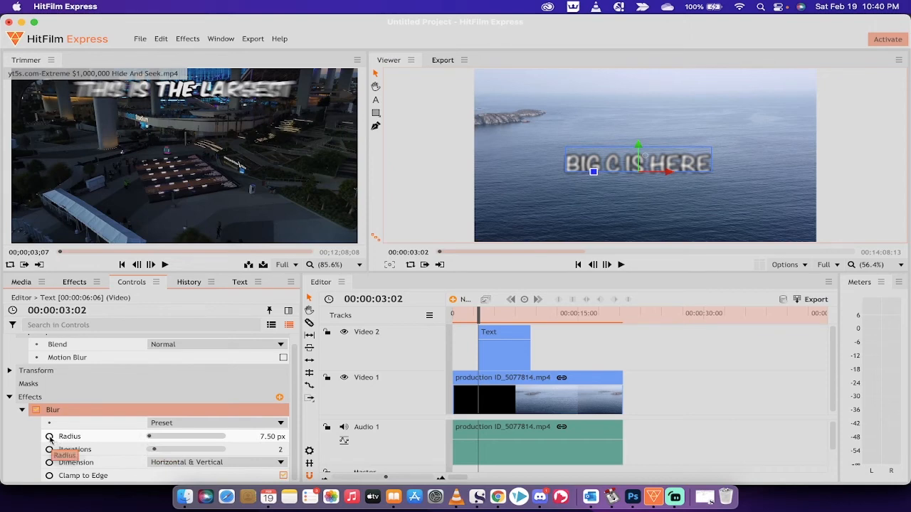
click(68, 435)
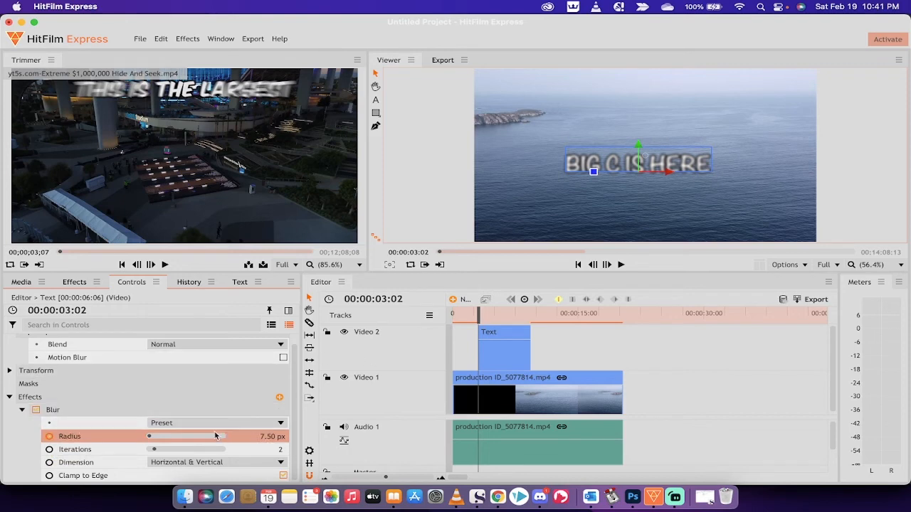
mouse_move(499, 308)
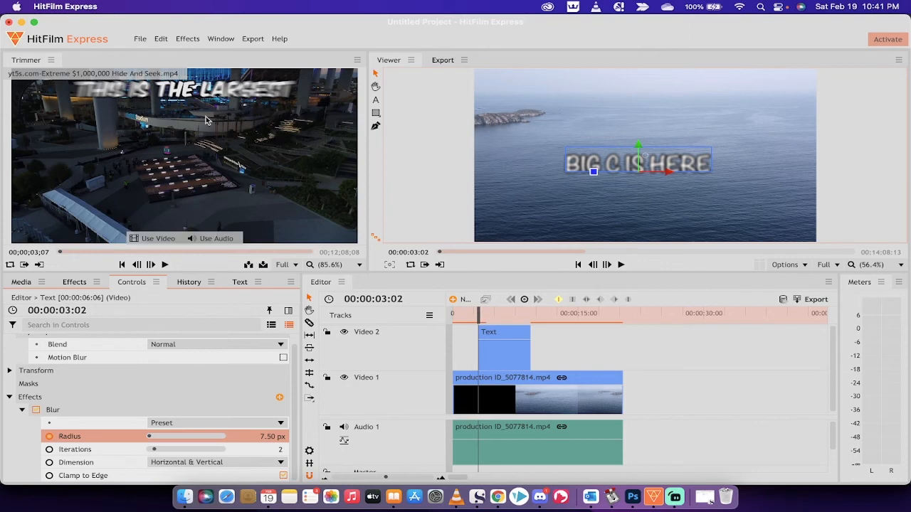
mouse_move(249, 102)
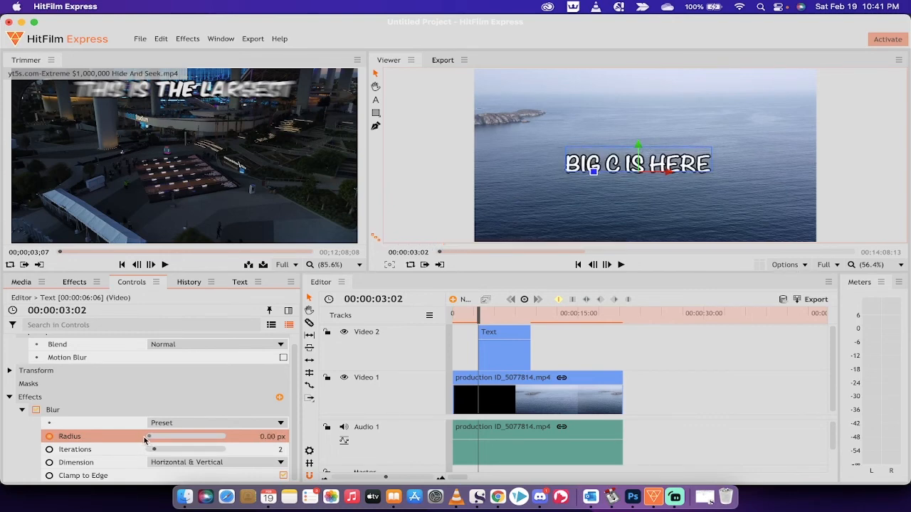
drag(148, 435, 214, 436)
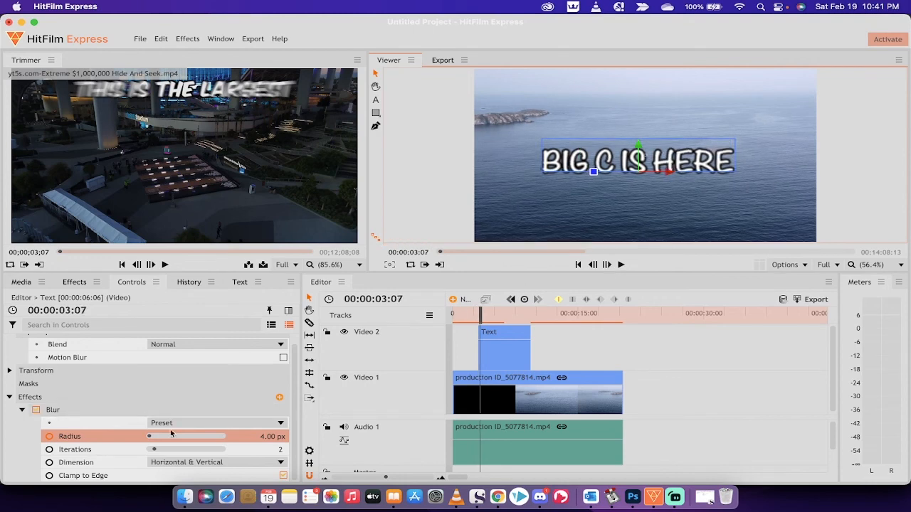
- Preview the animation and raise the opening Blur radius to about 6.72 px at 3:00
drag(171, 435, 126, 436)
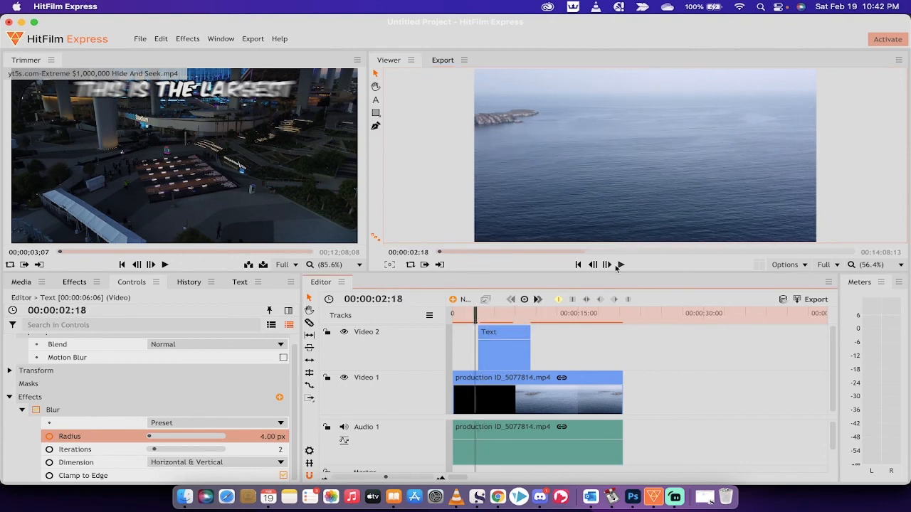
click(621, 265)
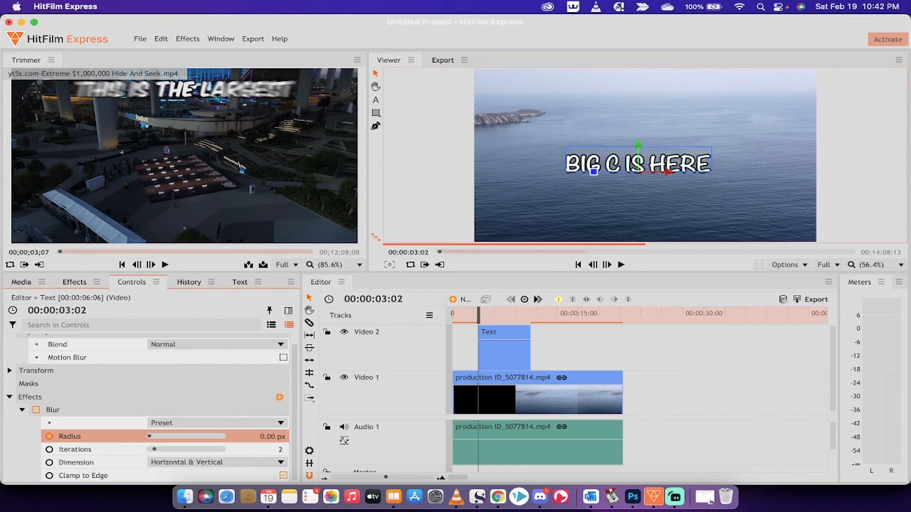
drag(149, 436, 211, 435)
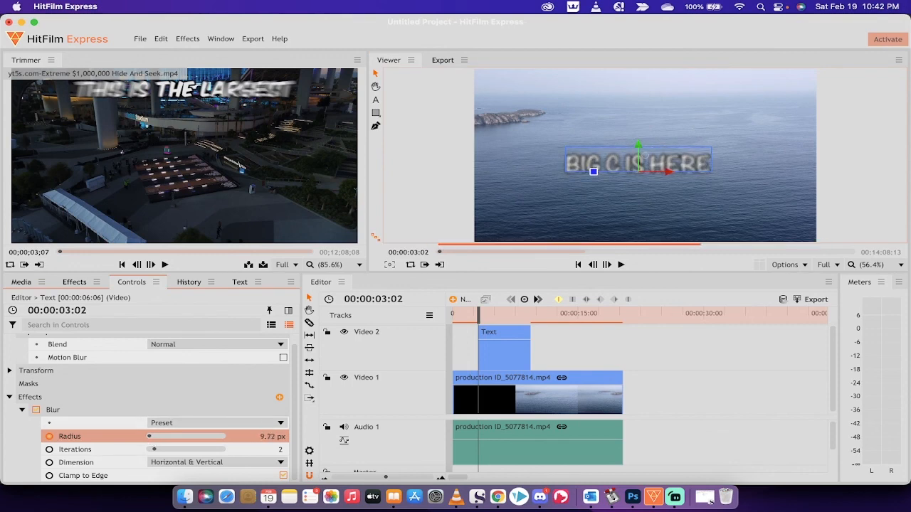
drag(185, 436, 163, 436)
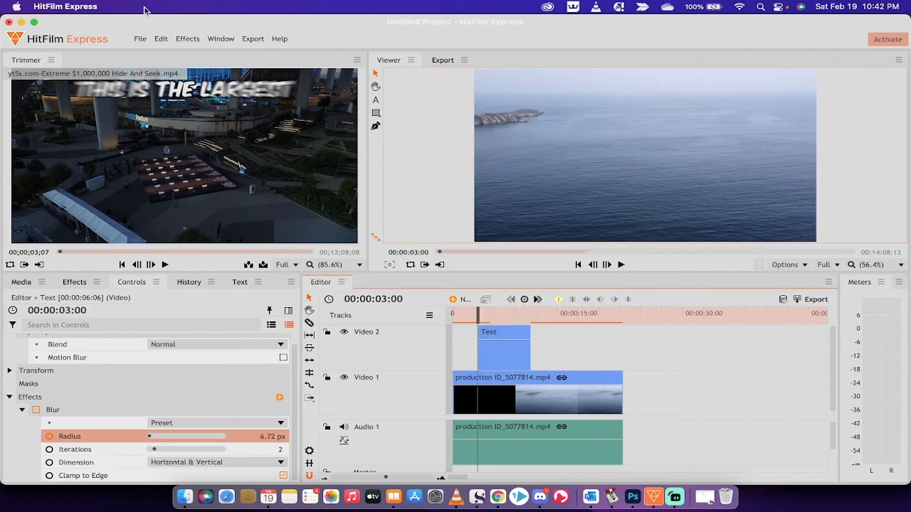
click(252, 38)
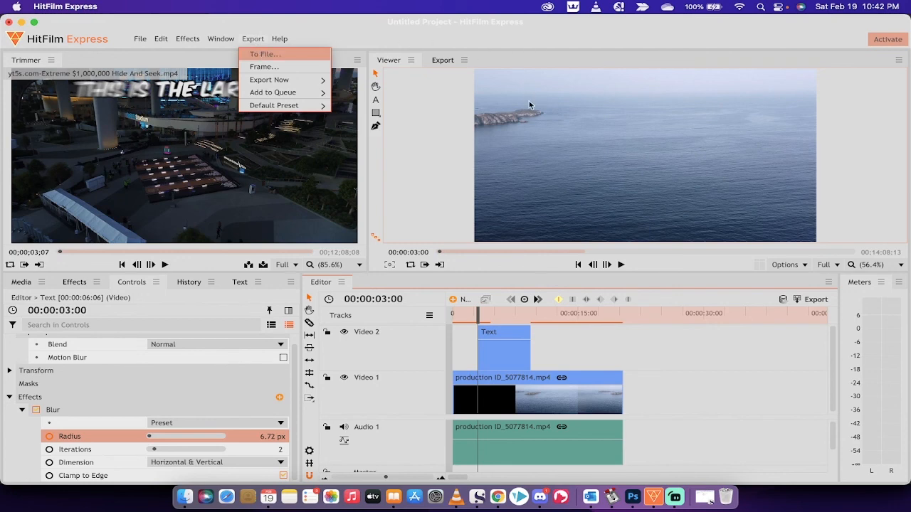
- Export the project to a file named Mr.BeastBlurText and start the render queue
click(265, 54)
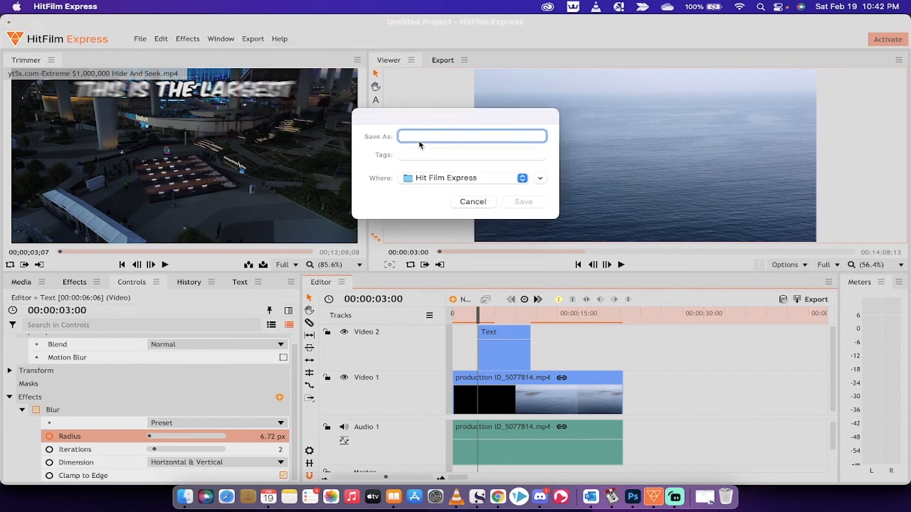
text(Mr.Be)
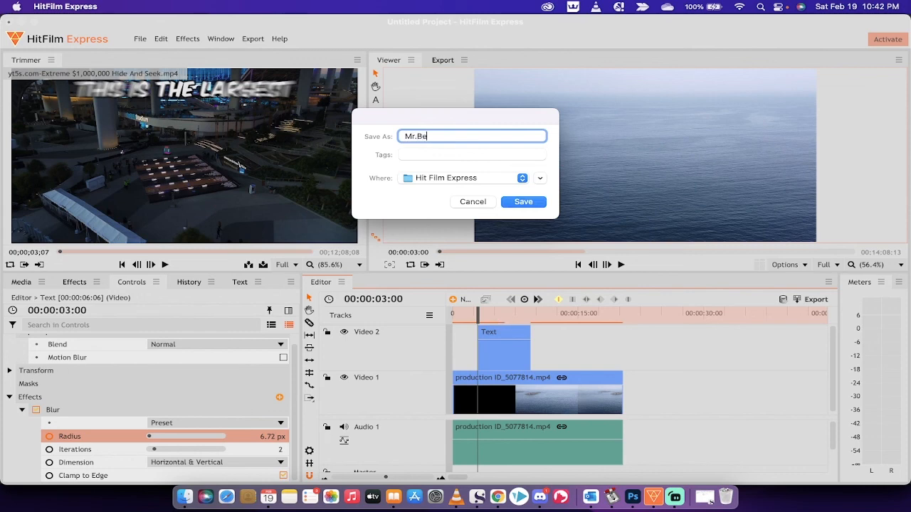
text(stBlur)
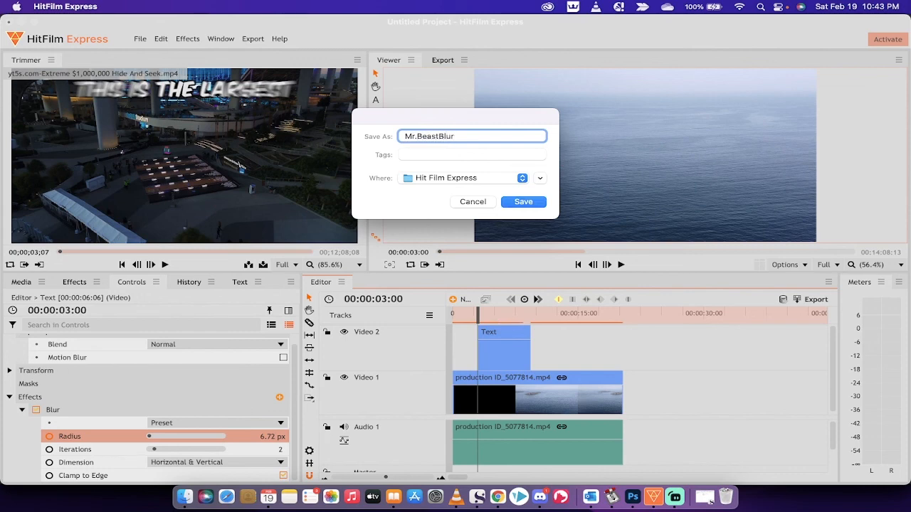
text(Text)
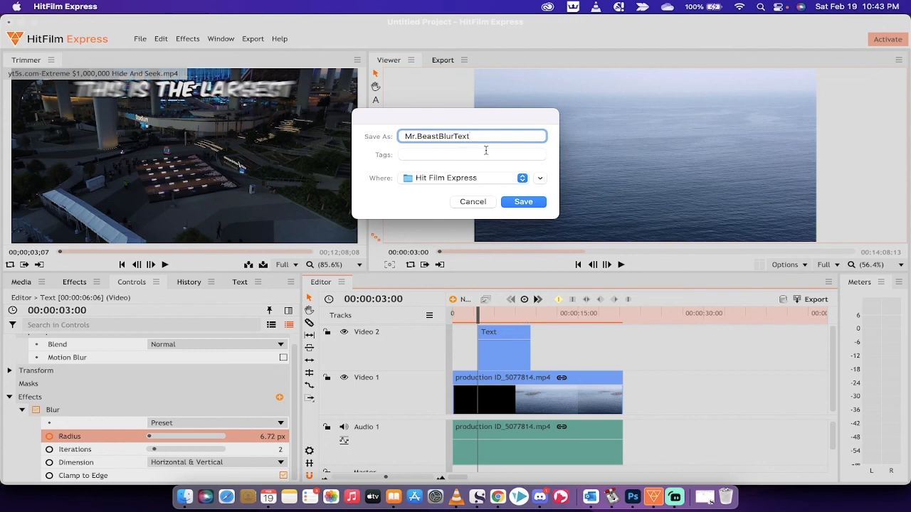
click(523, 202)
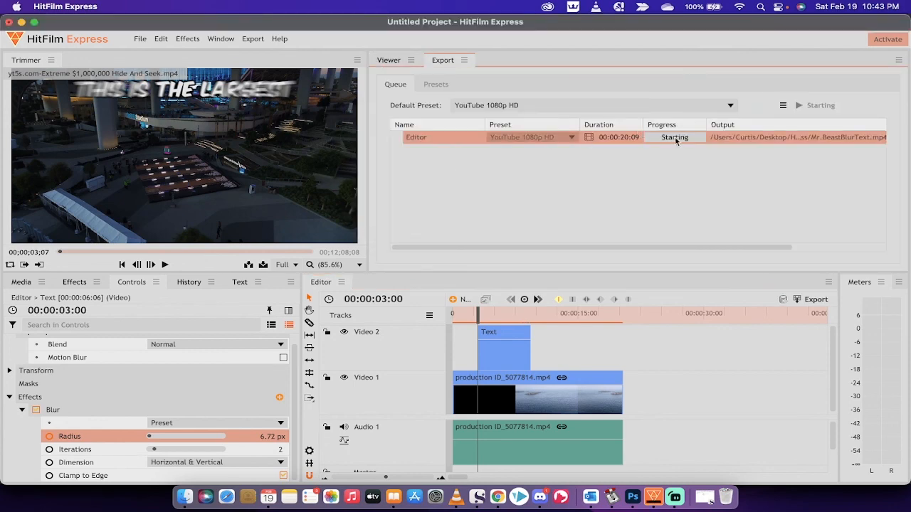
mouse_move(656, 179)
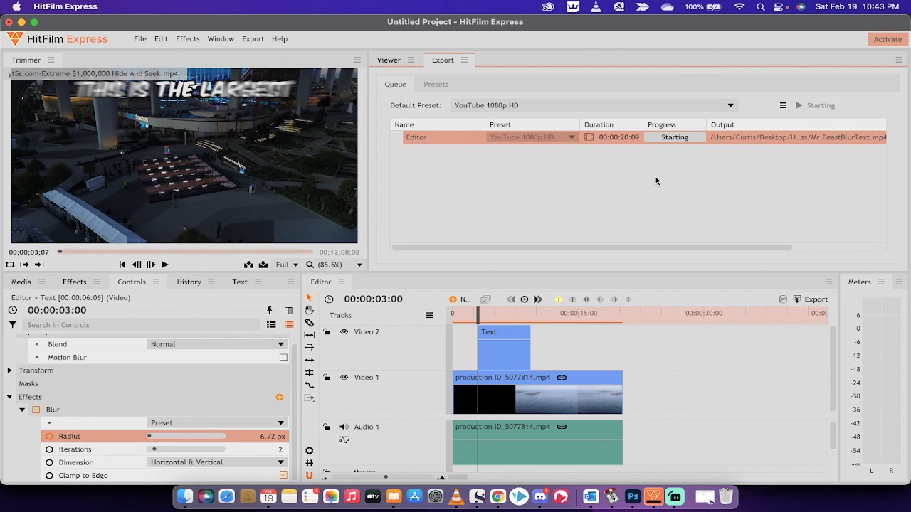
mouse_move(679, 216)
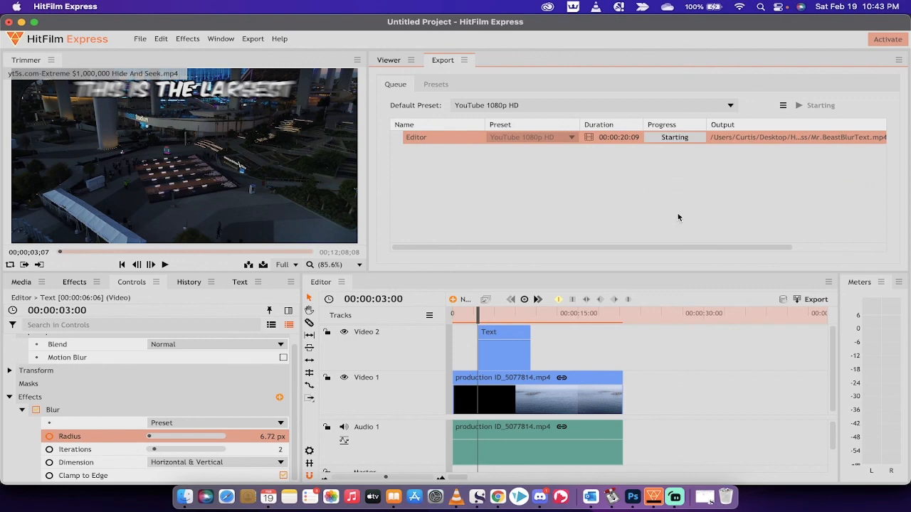
mouse_move(675, 495)
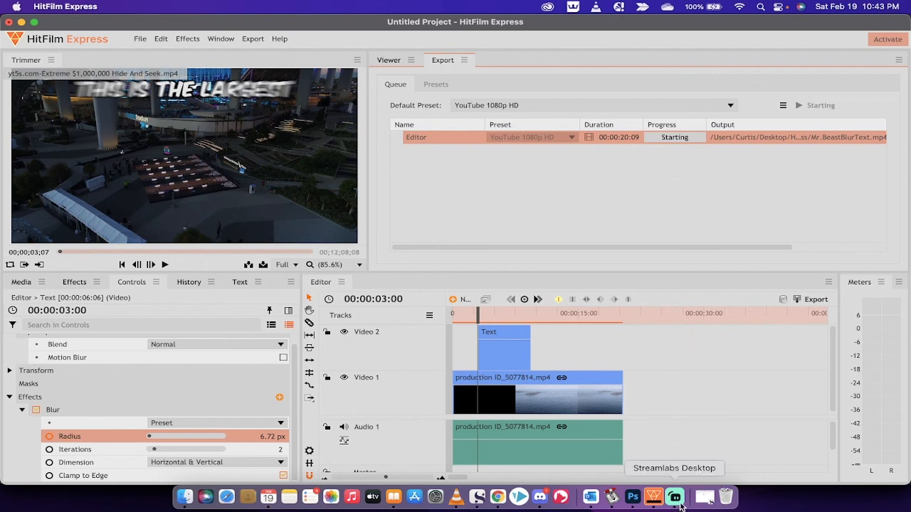